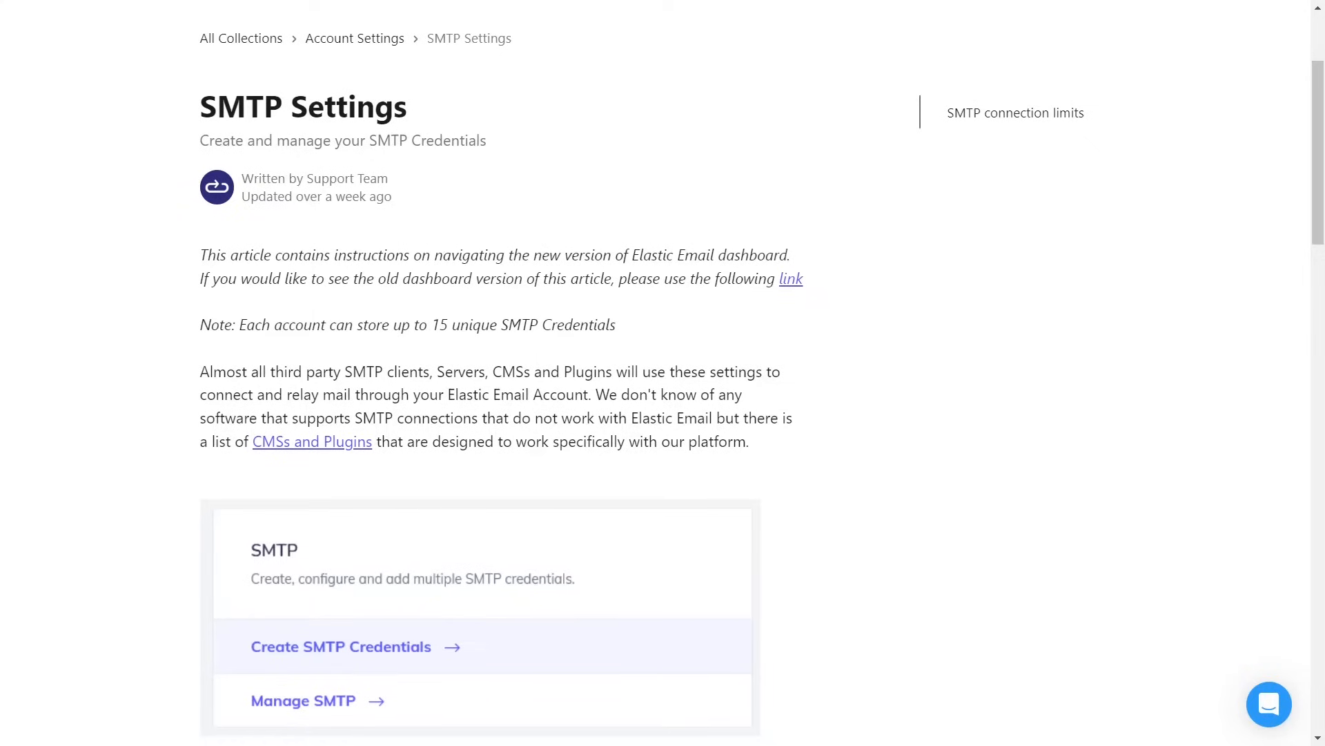
- Follow the 'CMSs and Plugins' link from the SMTP Settings help article
click(311, 441)
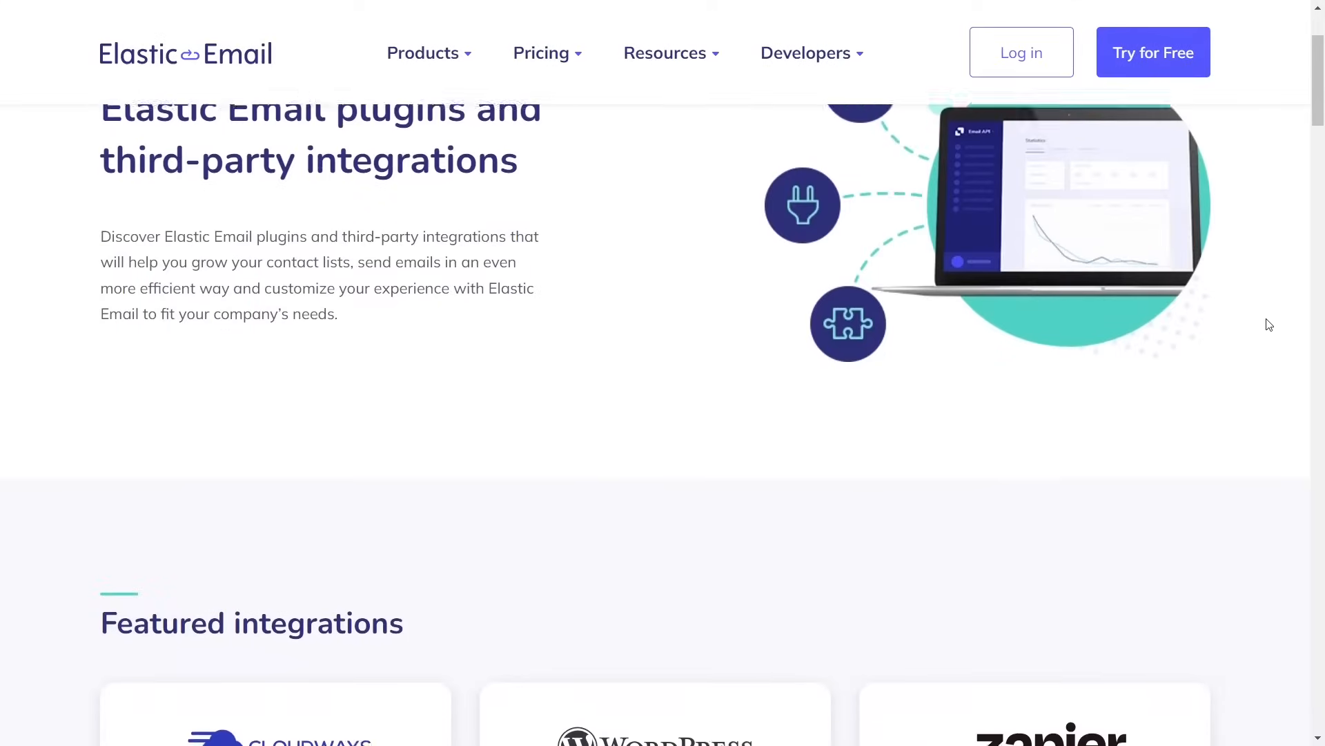
- Scroll through the All integrations page toward the 'Email API or SMTP' article
scroll(down, 3)
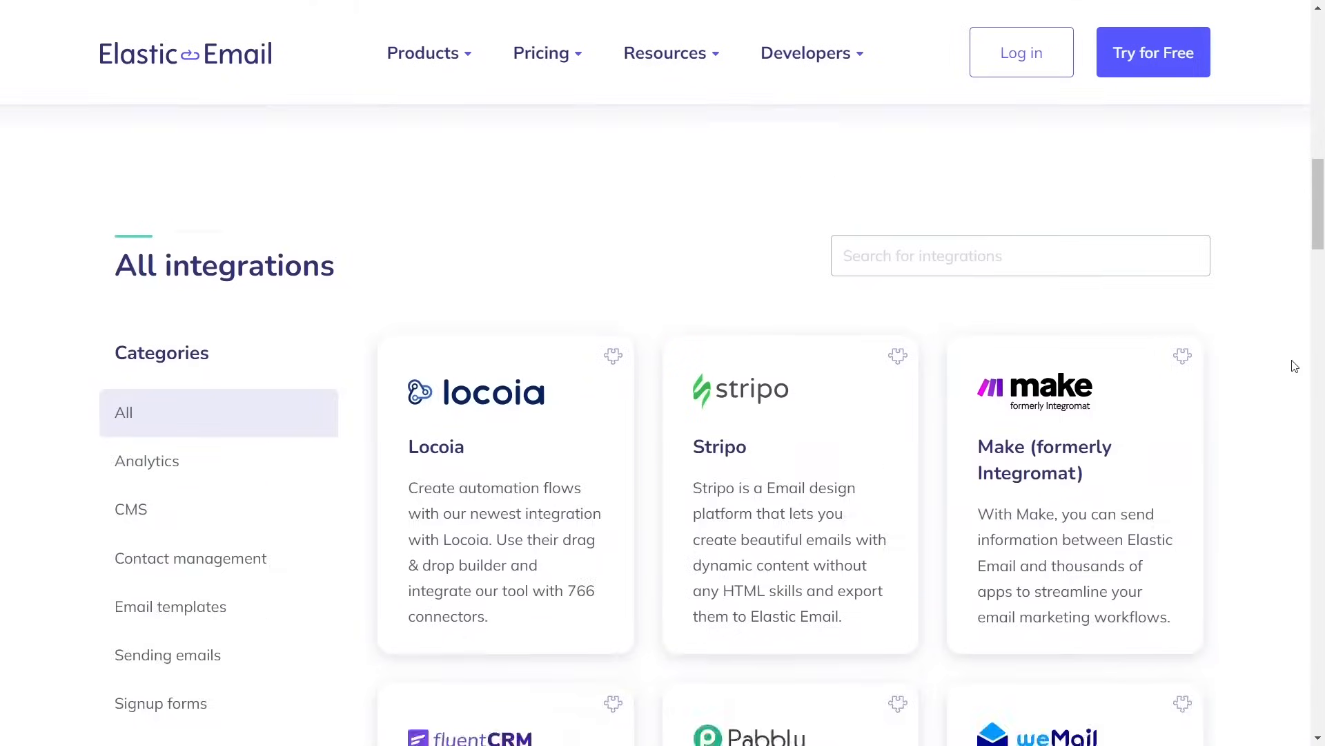
scroll(down, 3)
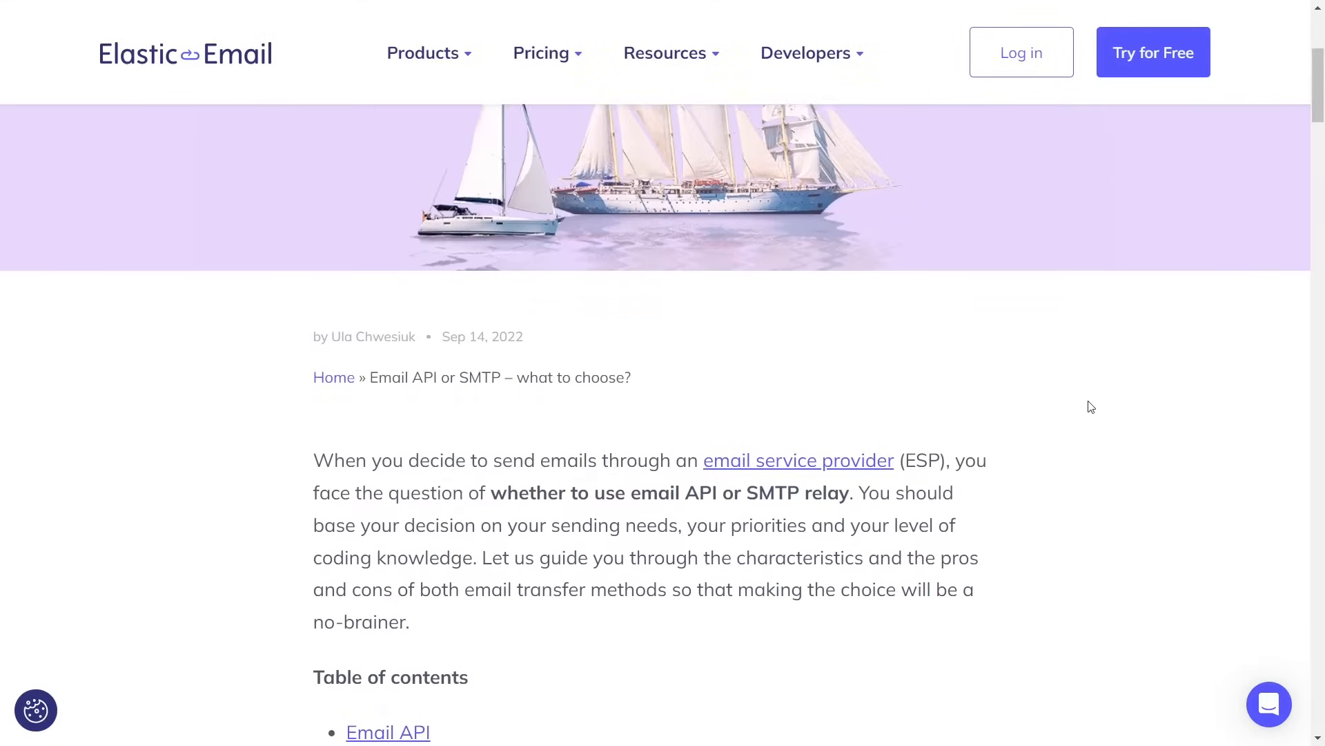
- Scroll through the Email API vs SMTP article toward the Try for Free offer
scroll(down, 3)
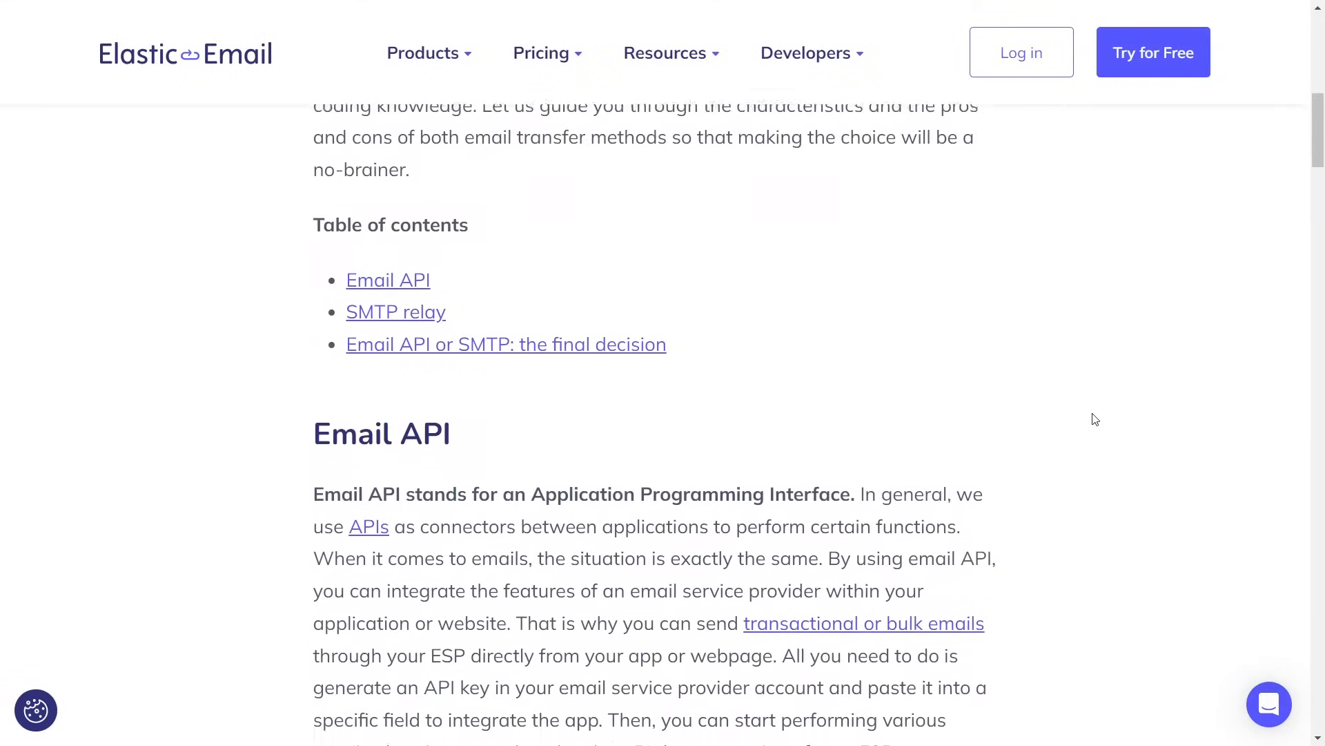
scroll(down, 3)
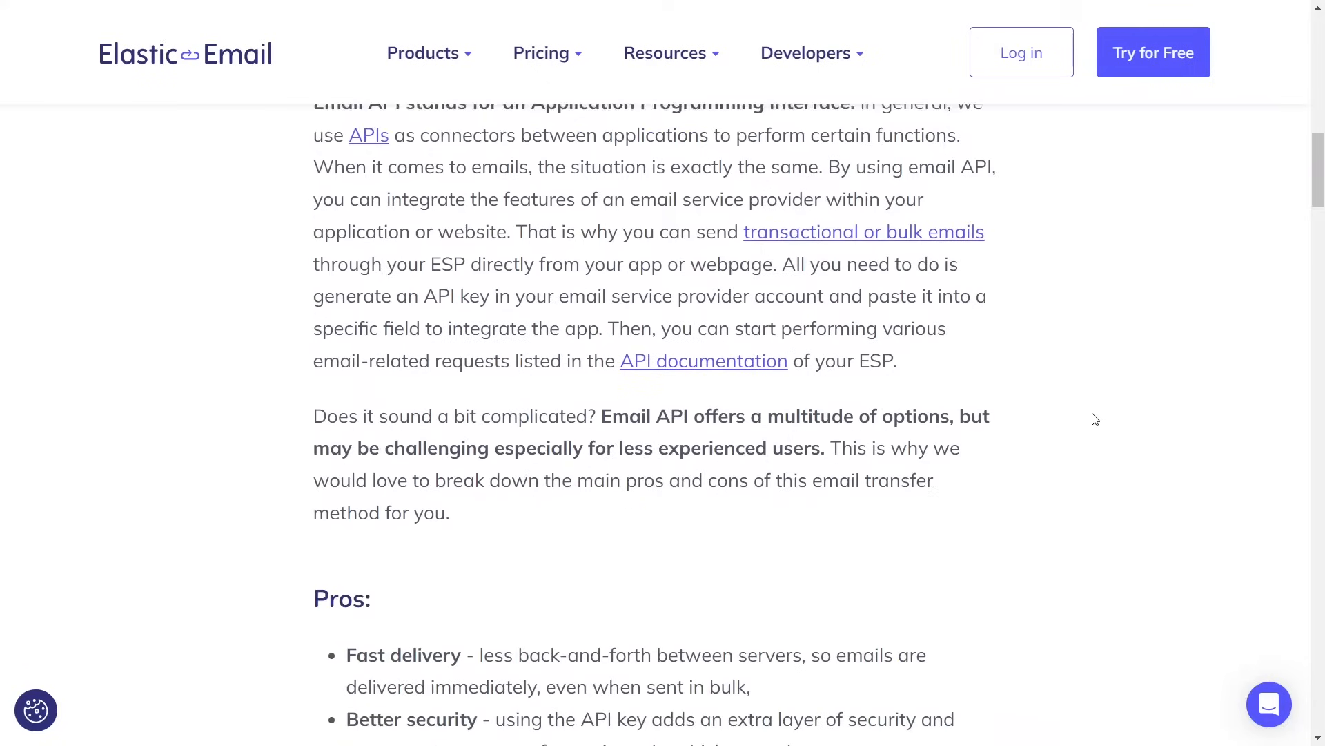
scroll(down, 3)
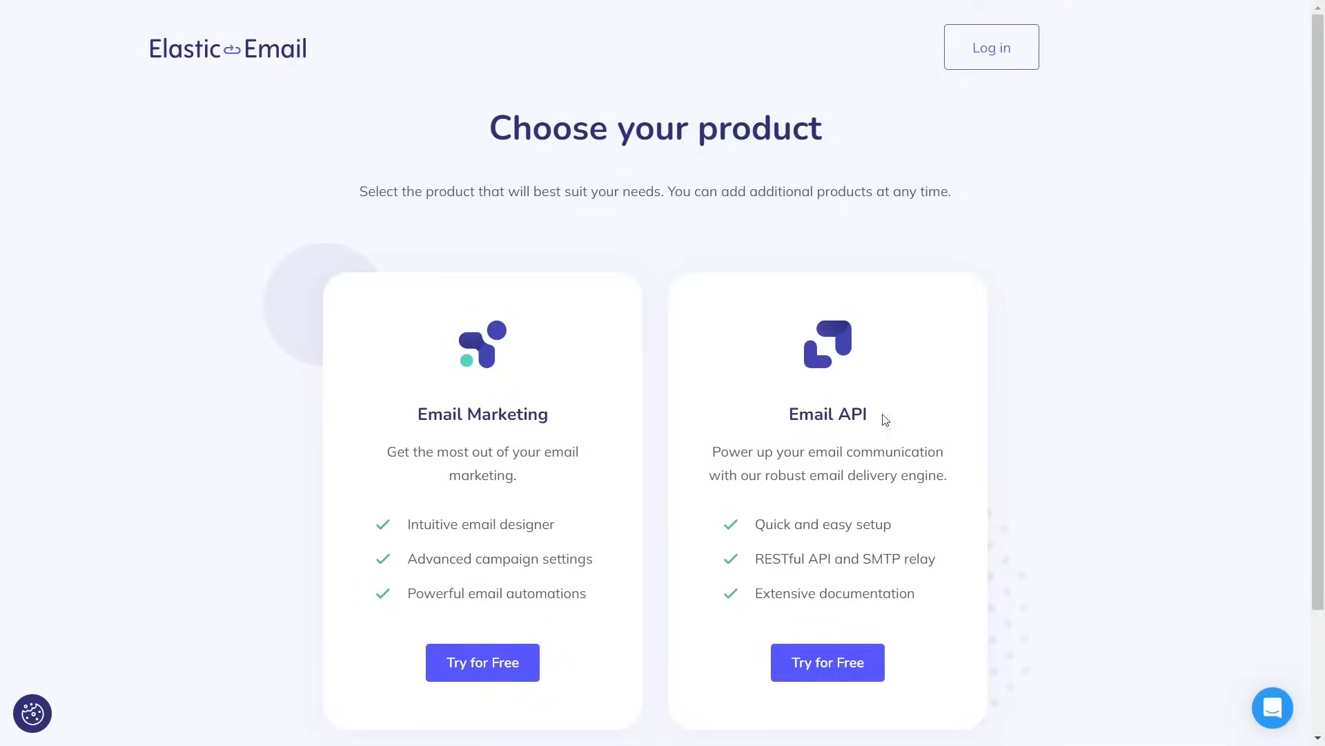
mouse_move(1021, 488)
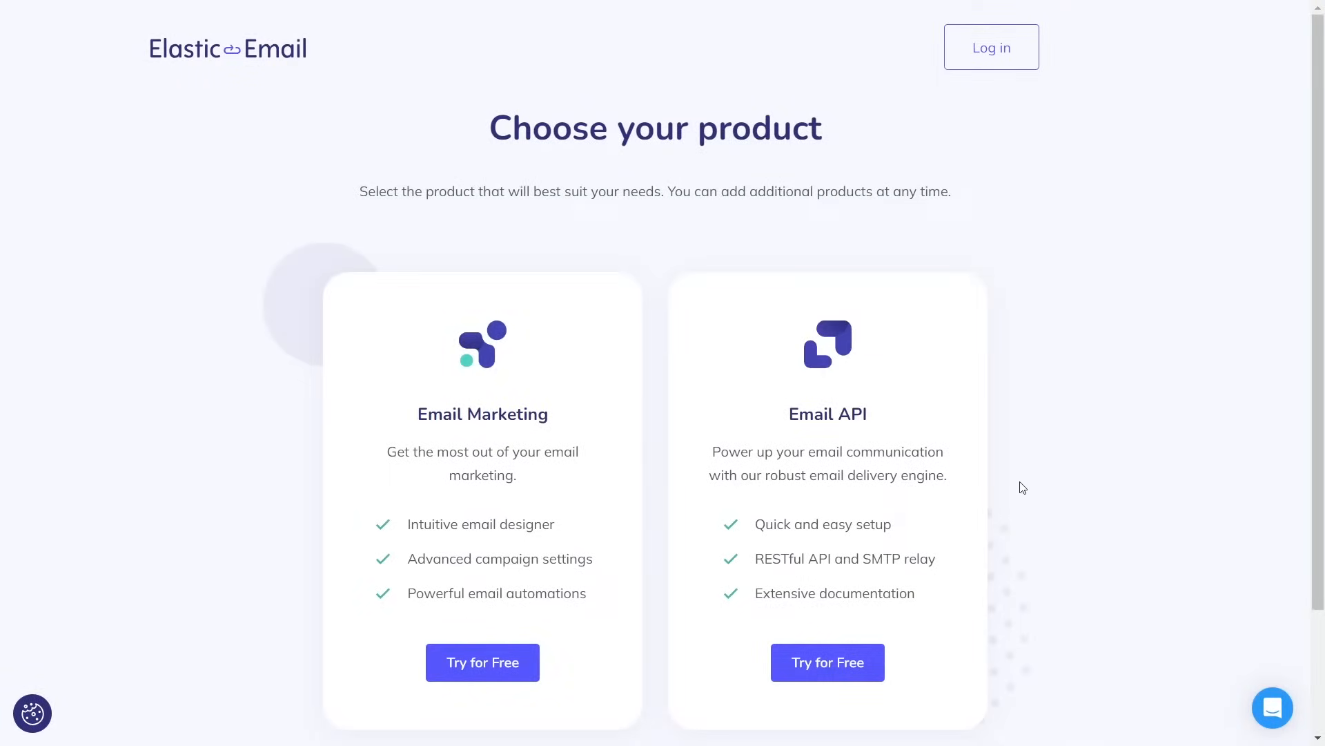
- Choose Email Marketing to reach its dashboard Start page
click(482, 661)
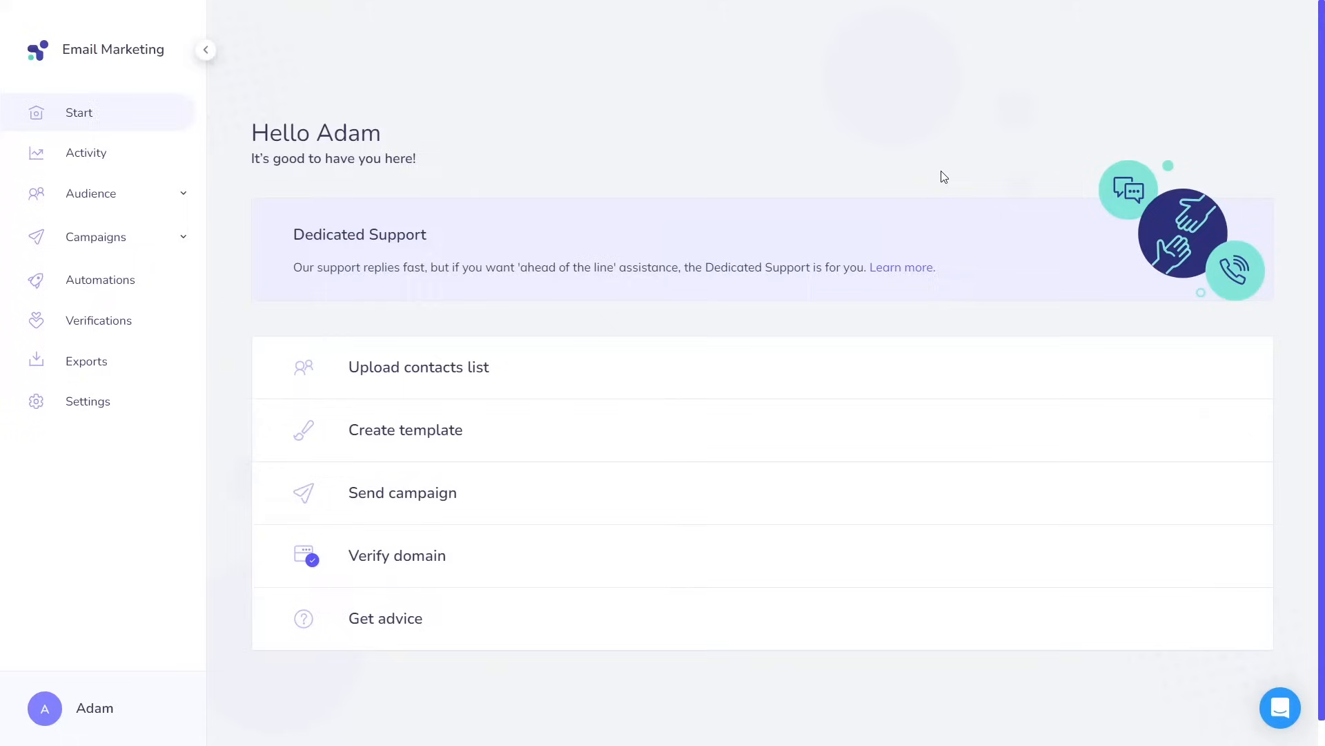
mouse_move(692, 546)
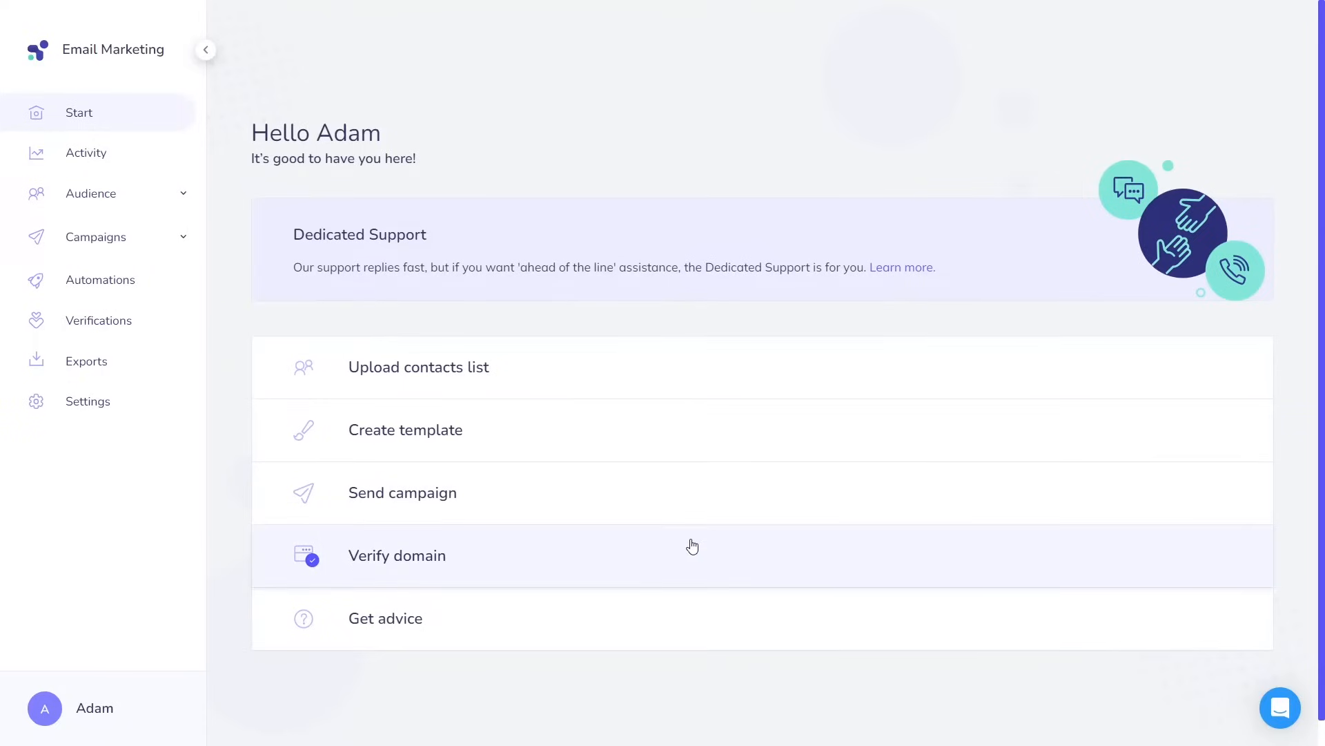
- Glance at Verify domain options, close them, and go to the account Settings page
click(396, 555)
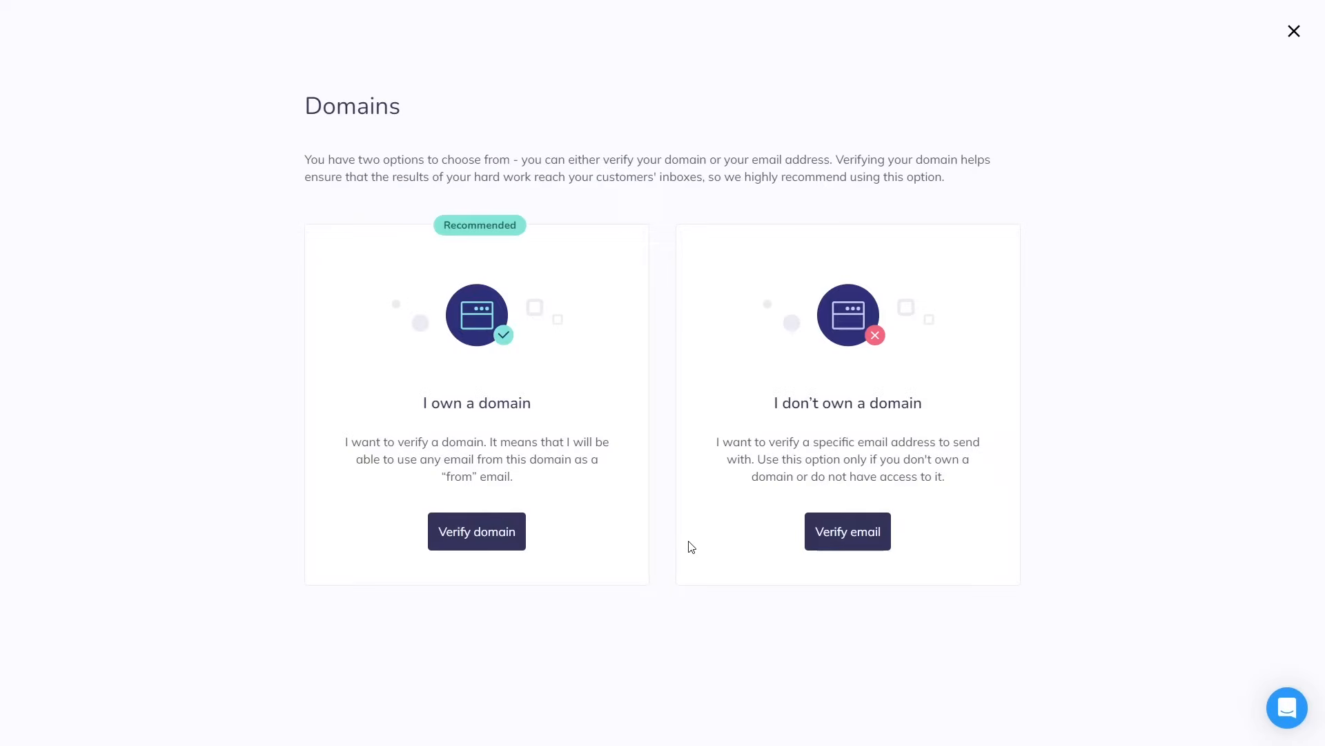
mouse_move(1282, 97)
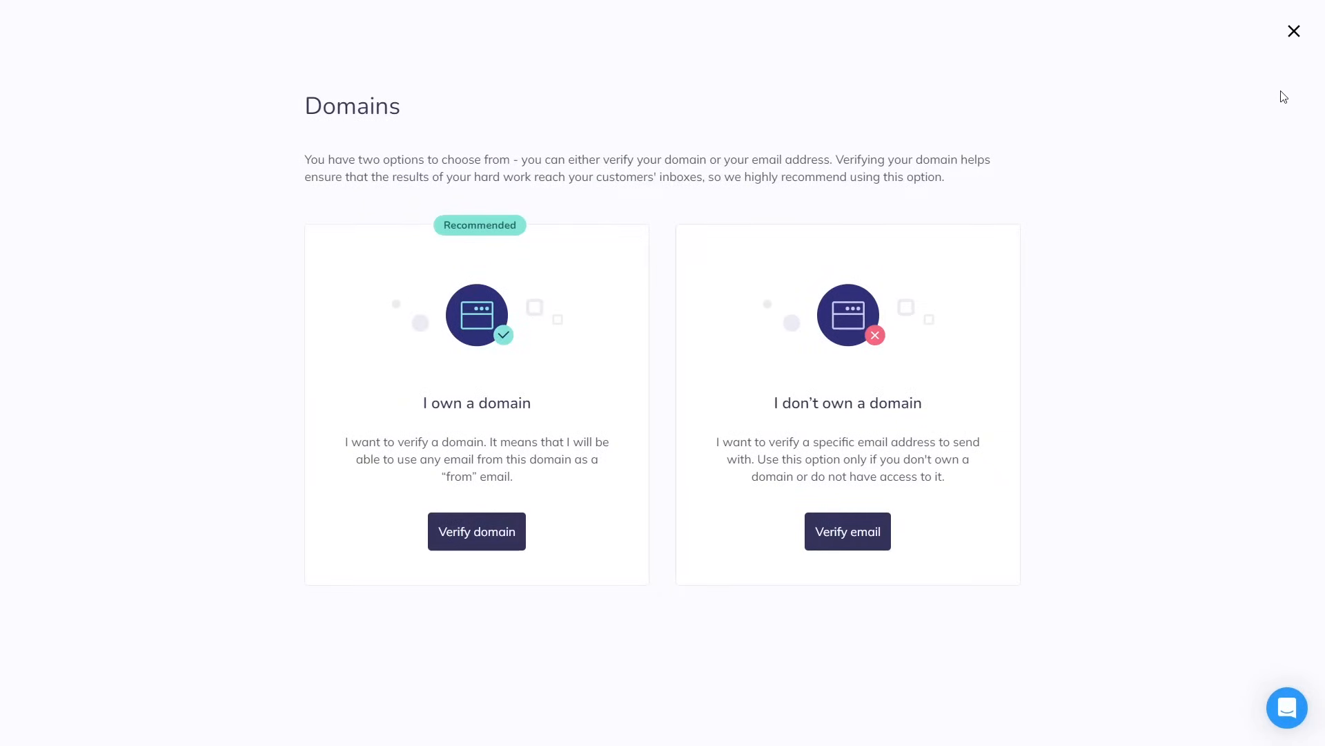
click(1294, 32)
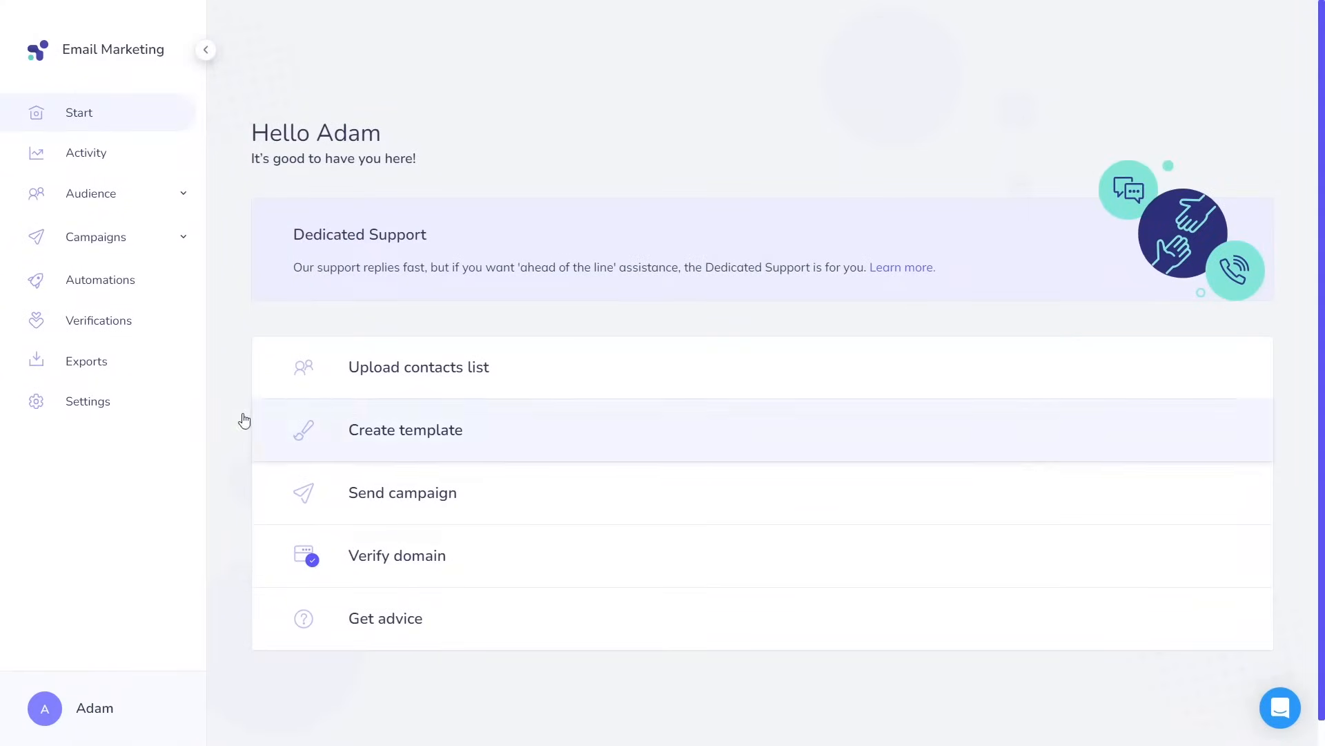
click(87, 401)
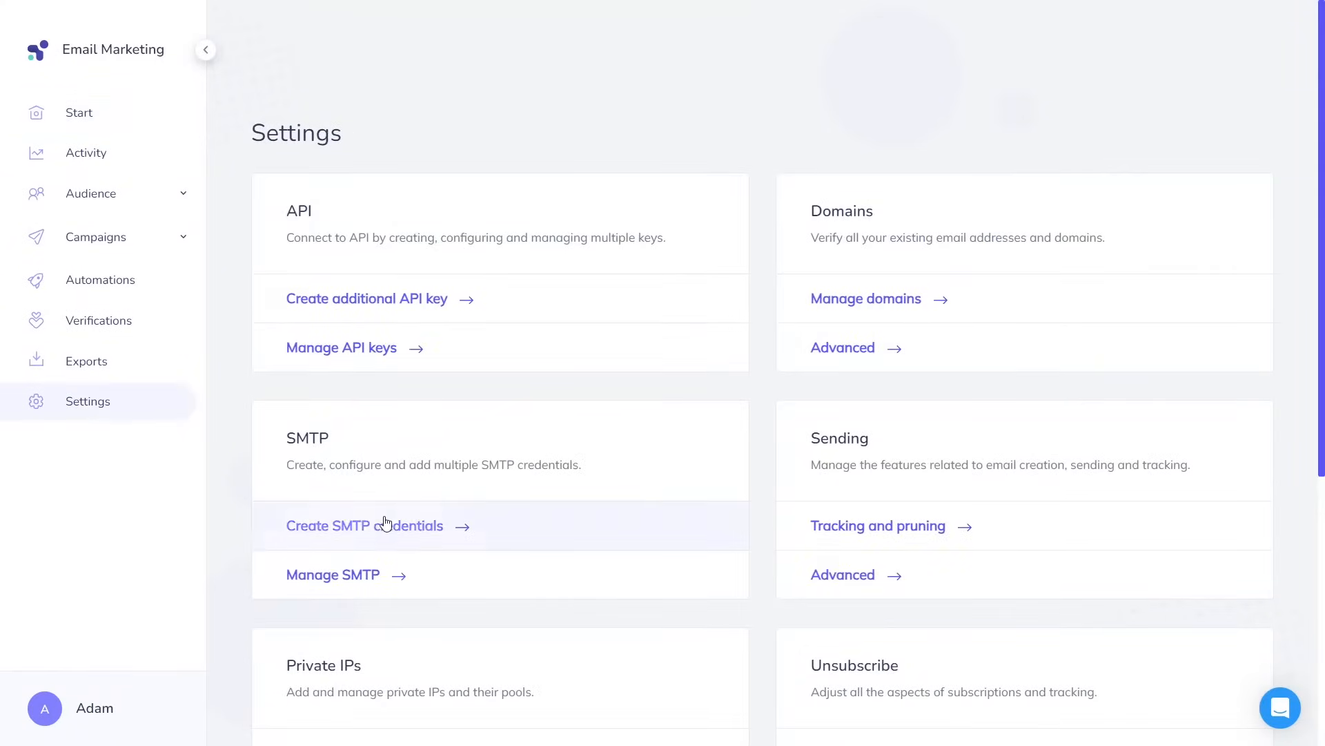
click(364, 525)
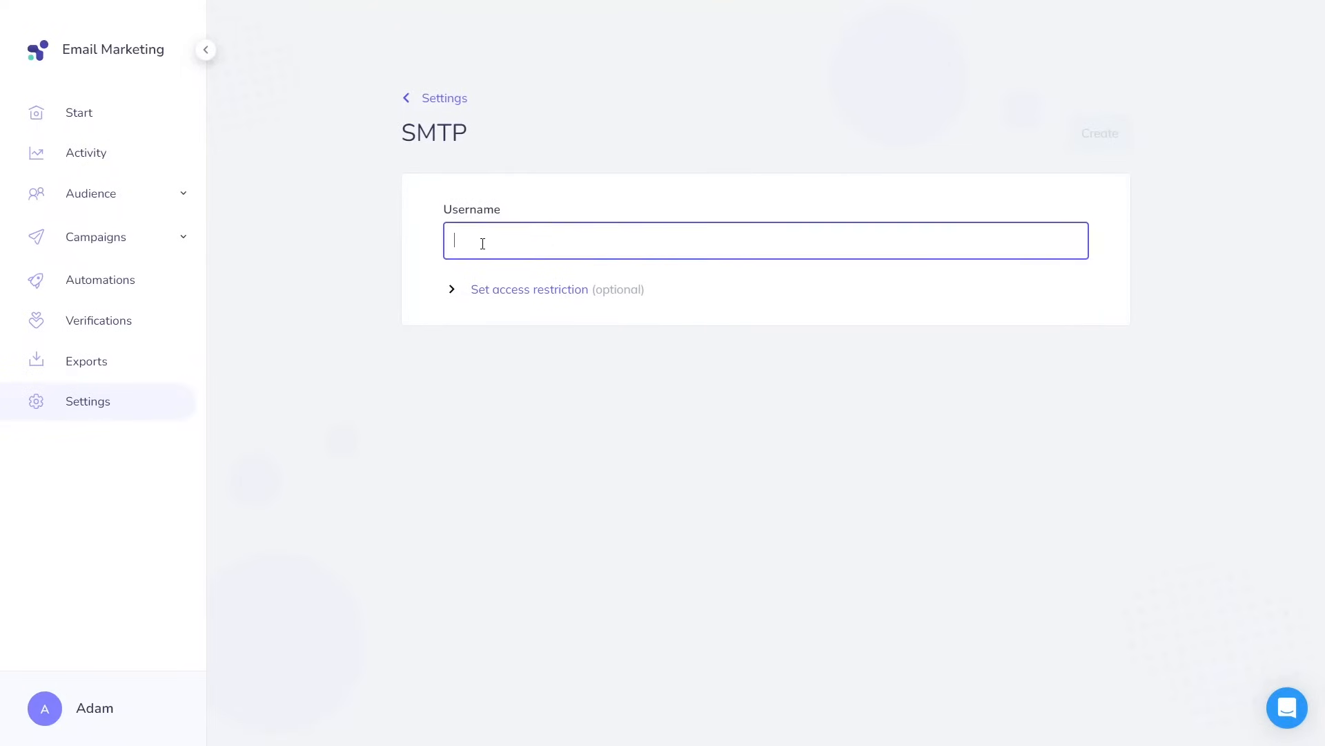
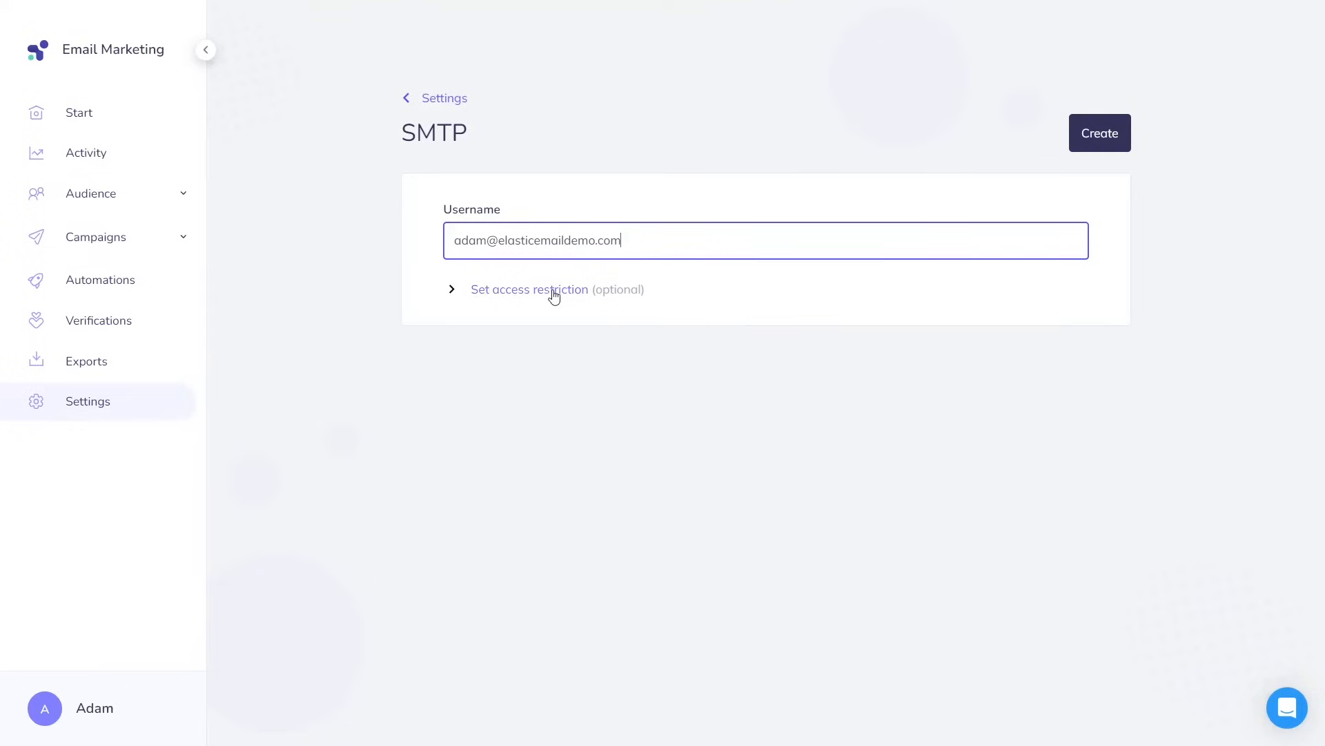
click(529, 289)
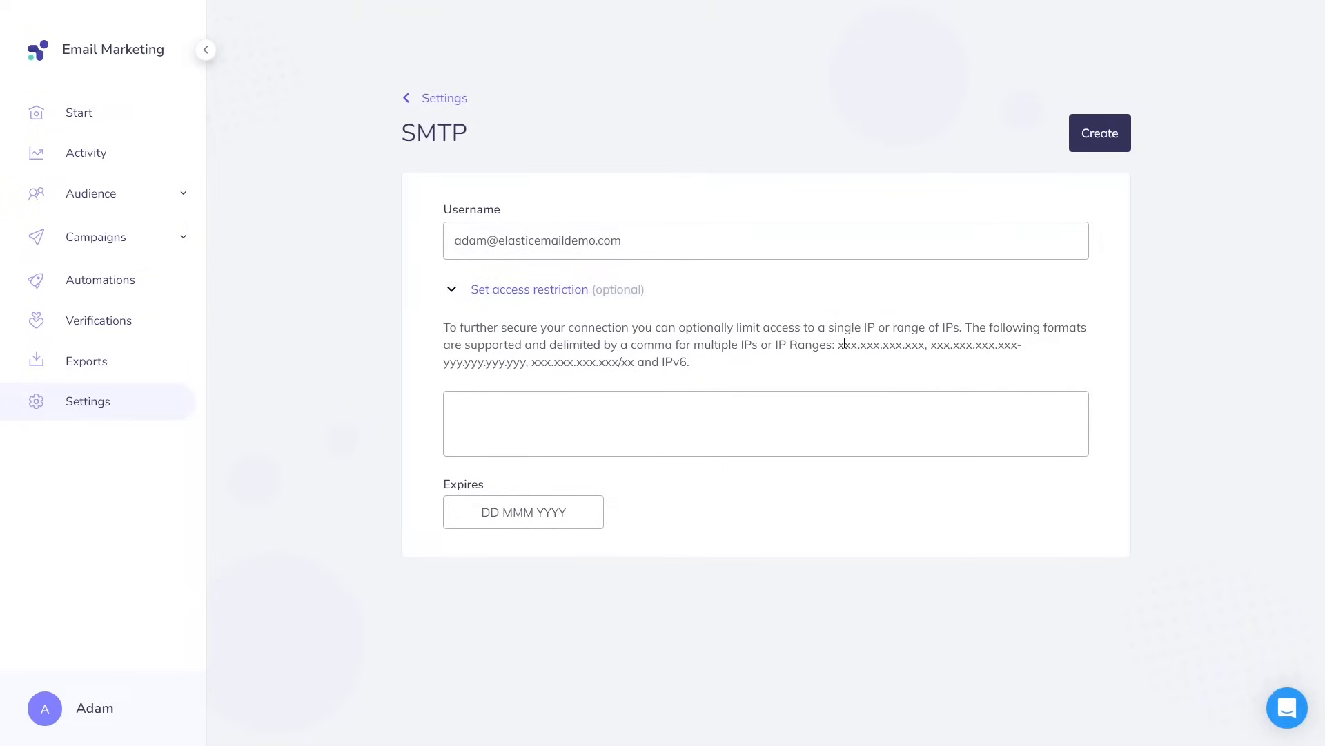
mouse_move(875, 367)
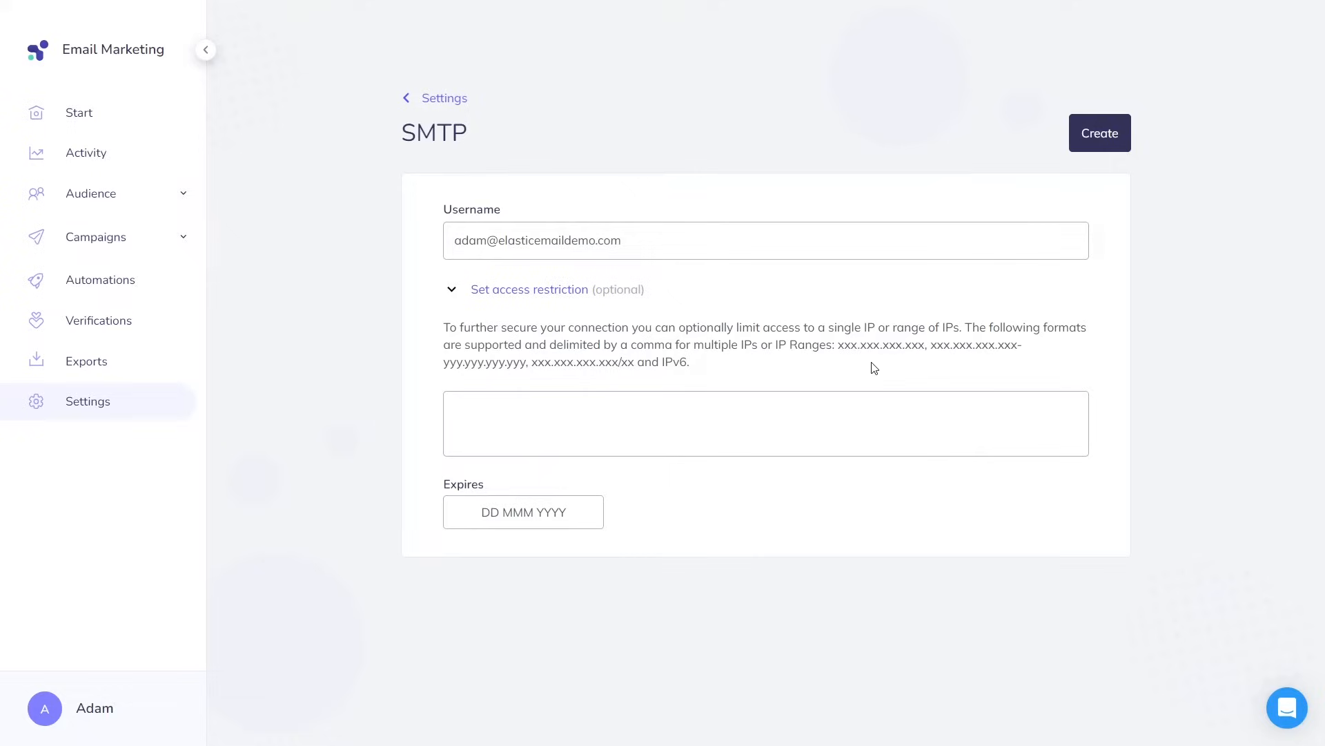
mouse_move(519, 541)
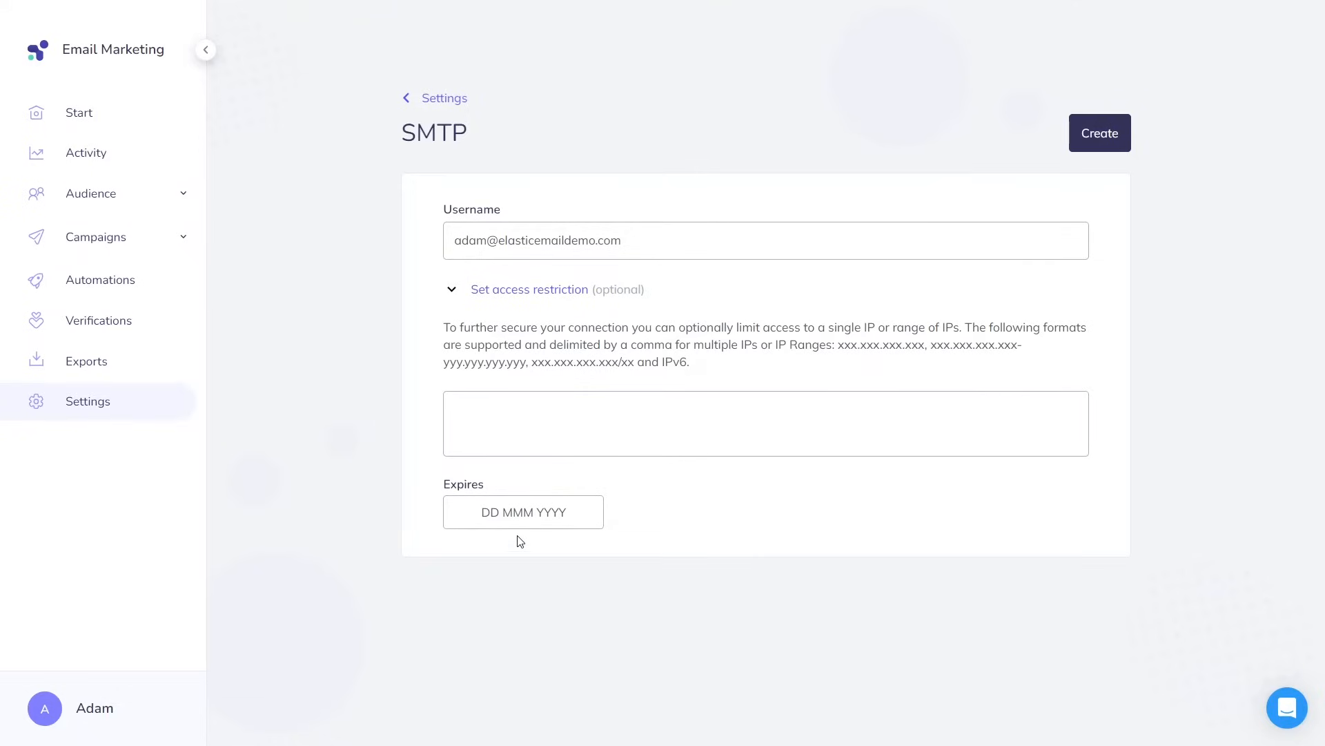
mouse_move(520, 547)
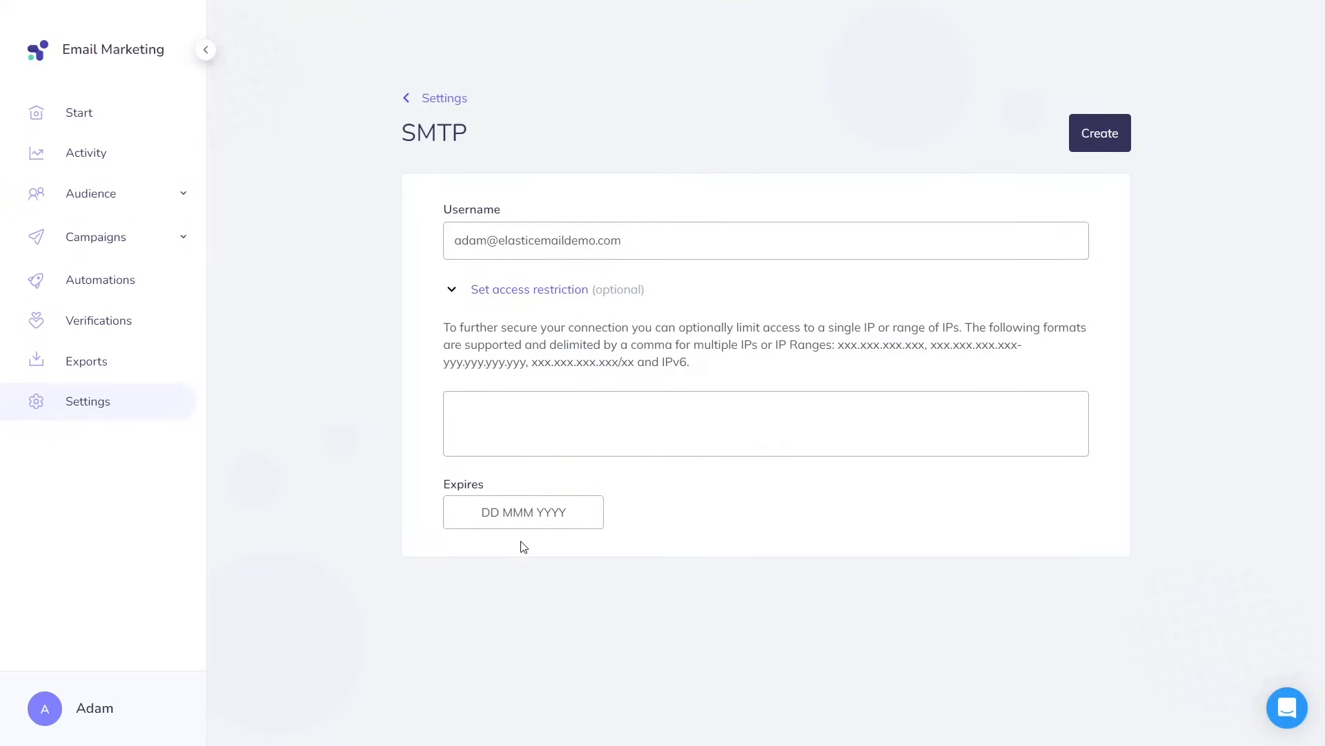
- Set the credential expiry to 31 March 2024 and create it
click(524, 510)
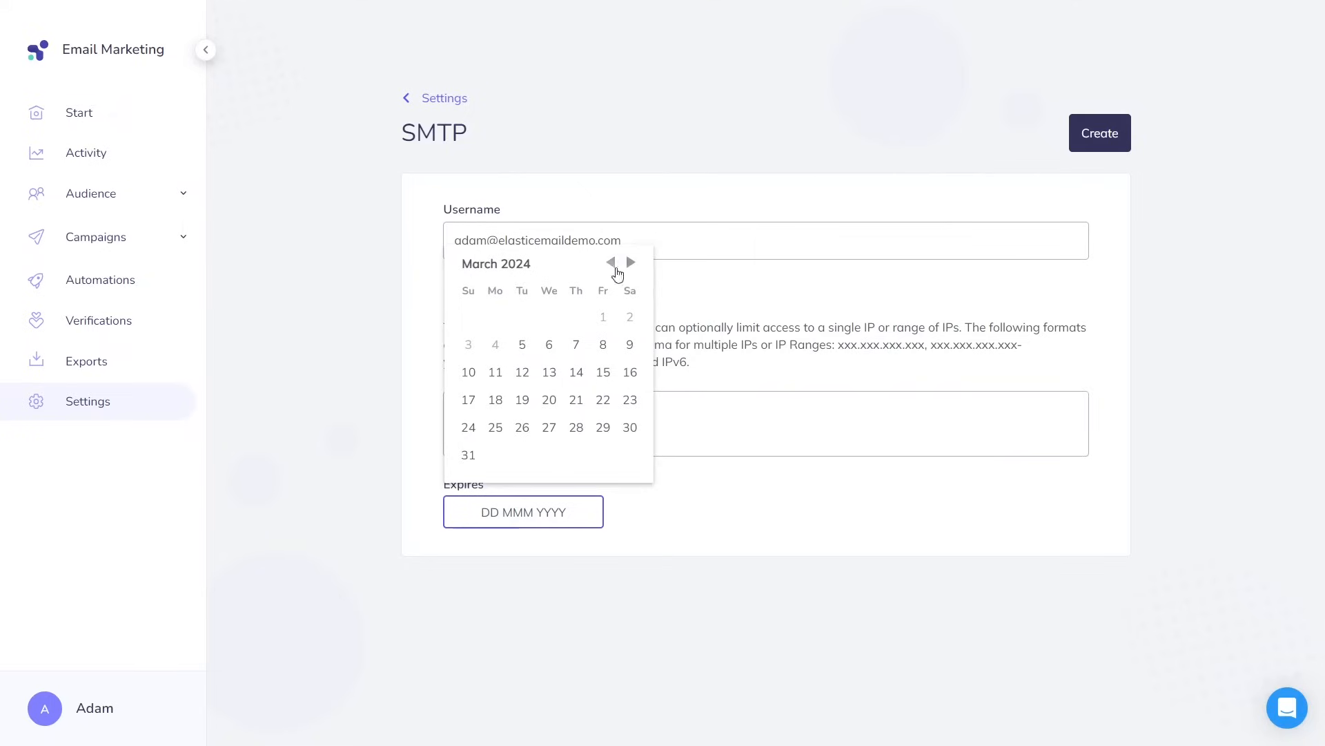
click(468, 454)
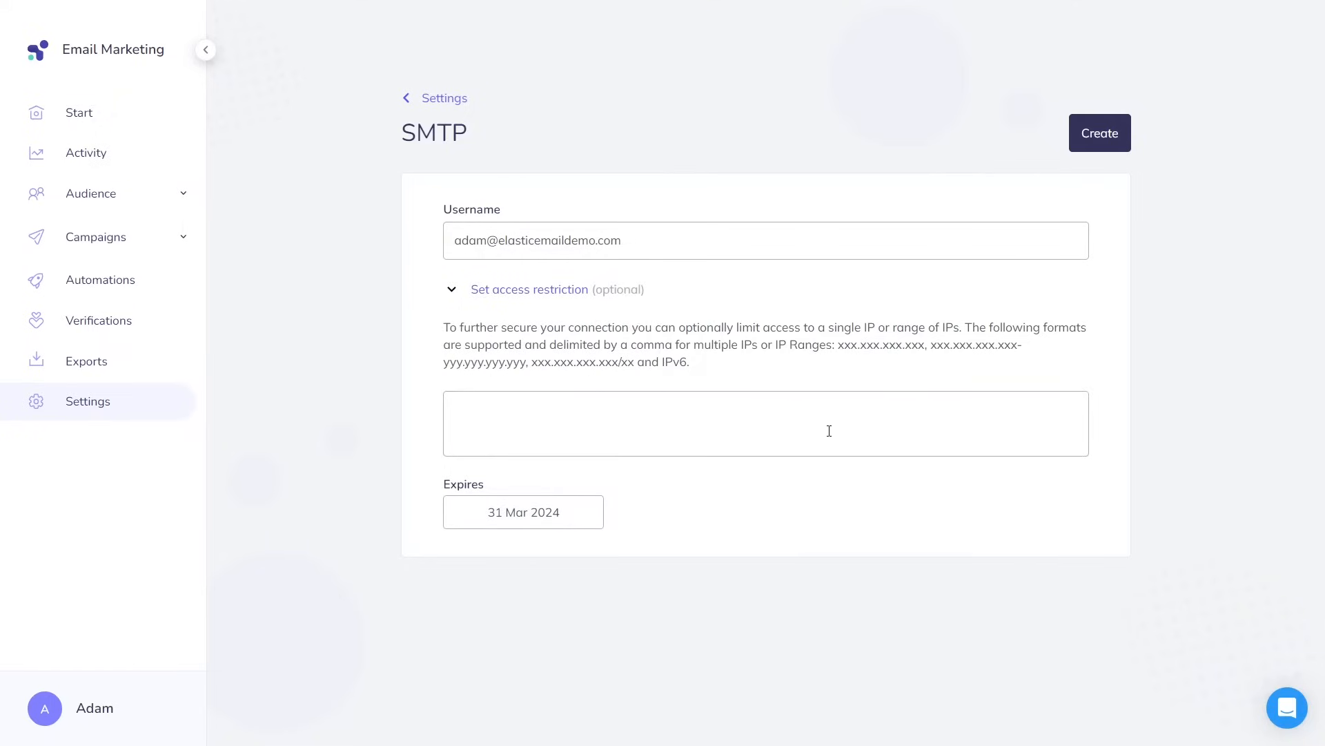
click(1101, 132)
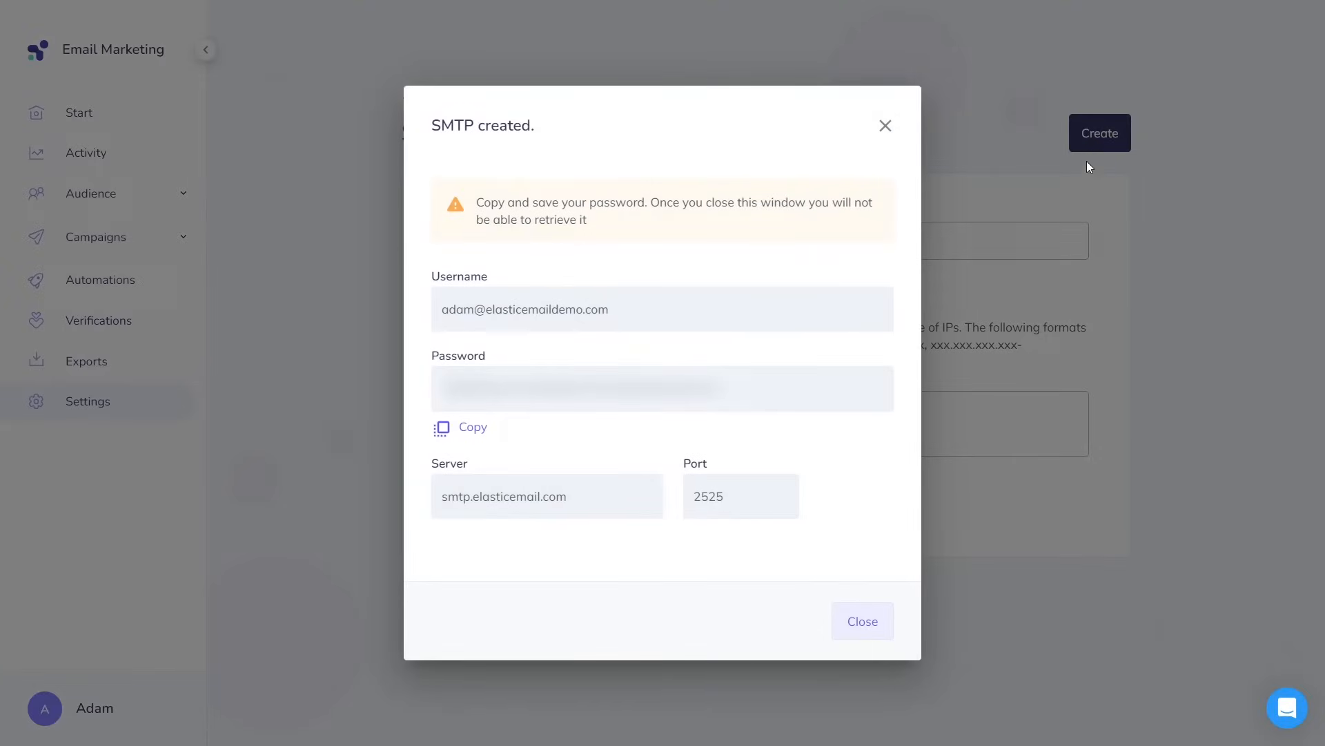
mouse_move(900, 465)
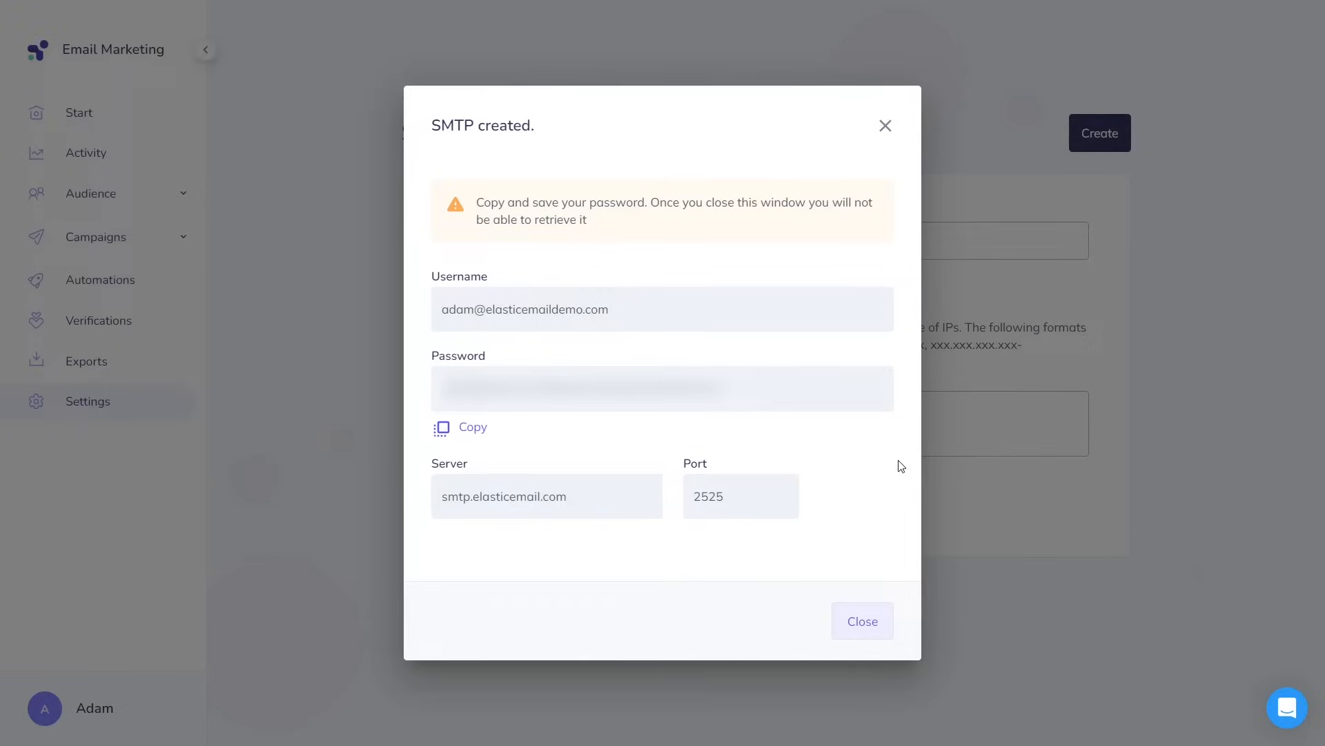
mouse_move(594, 428)
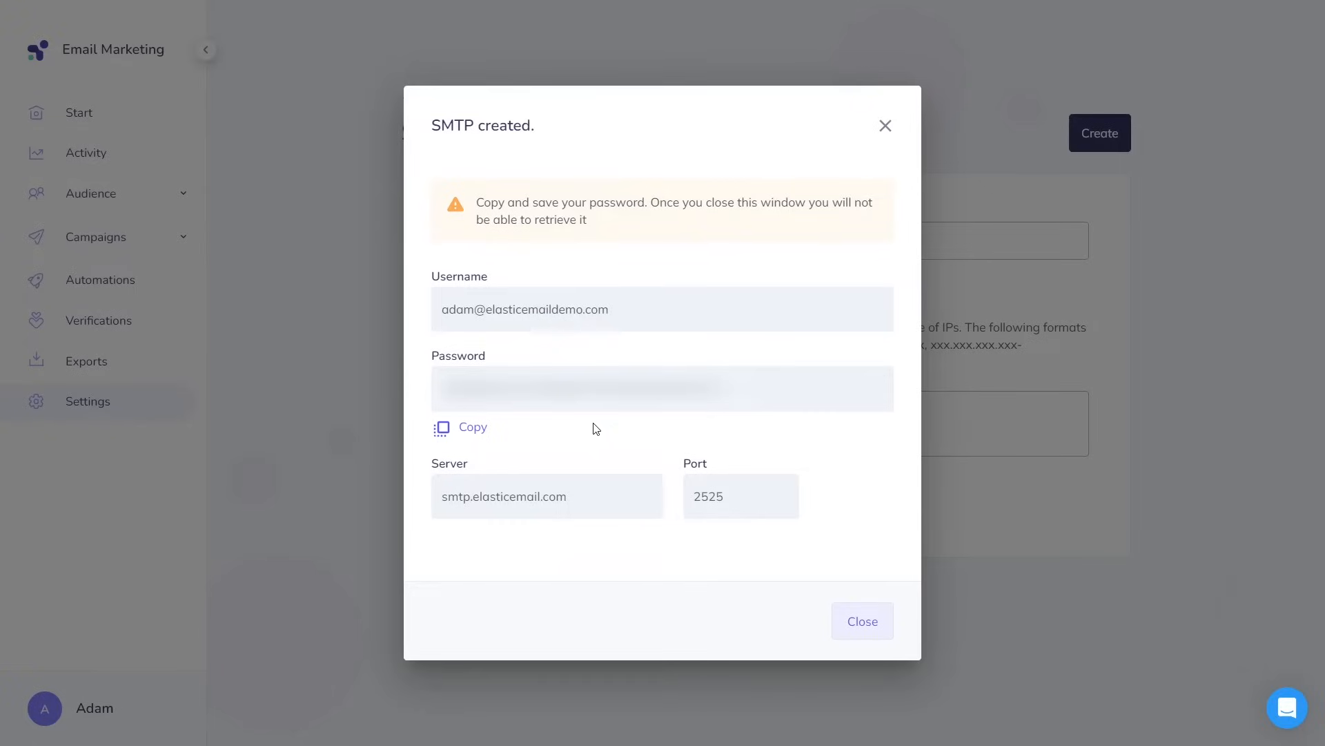
mouse_move(530, 438)
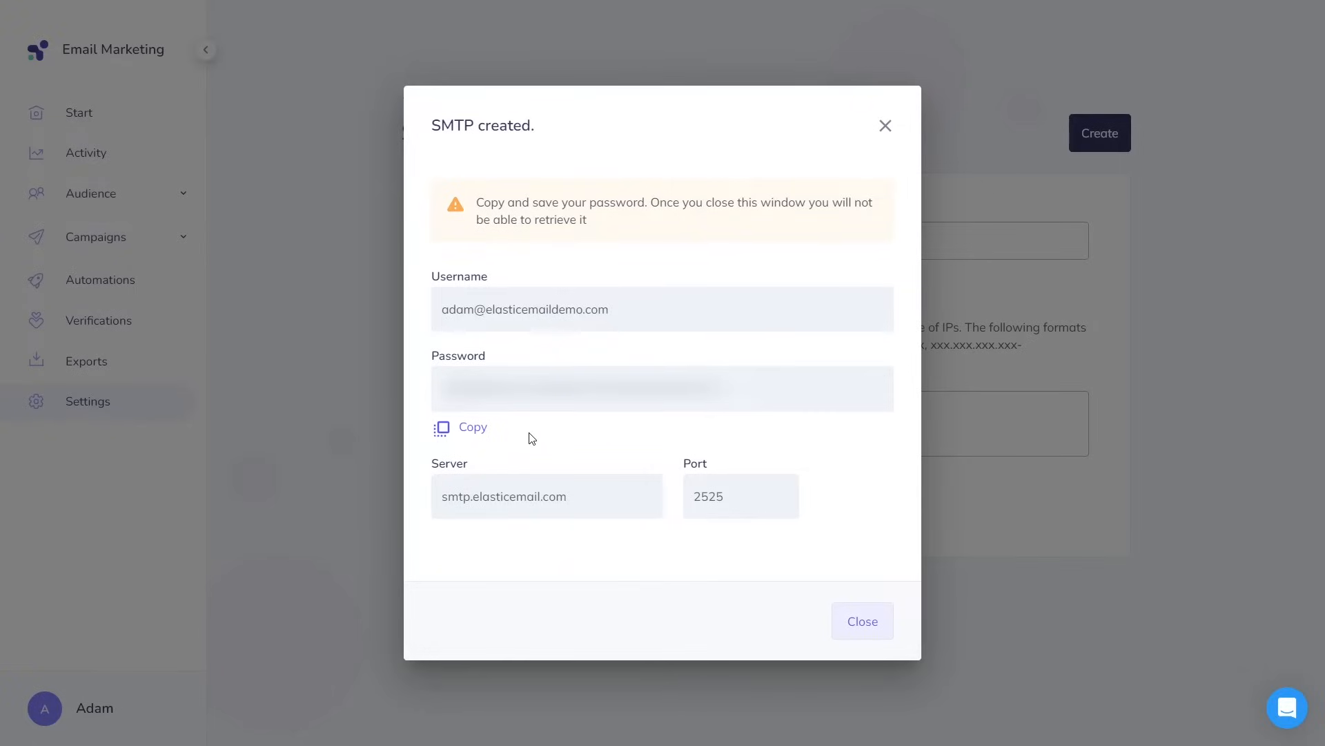
mouse_move(473, 427)
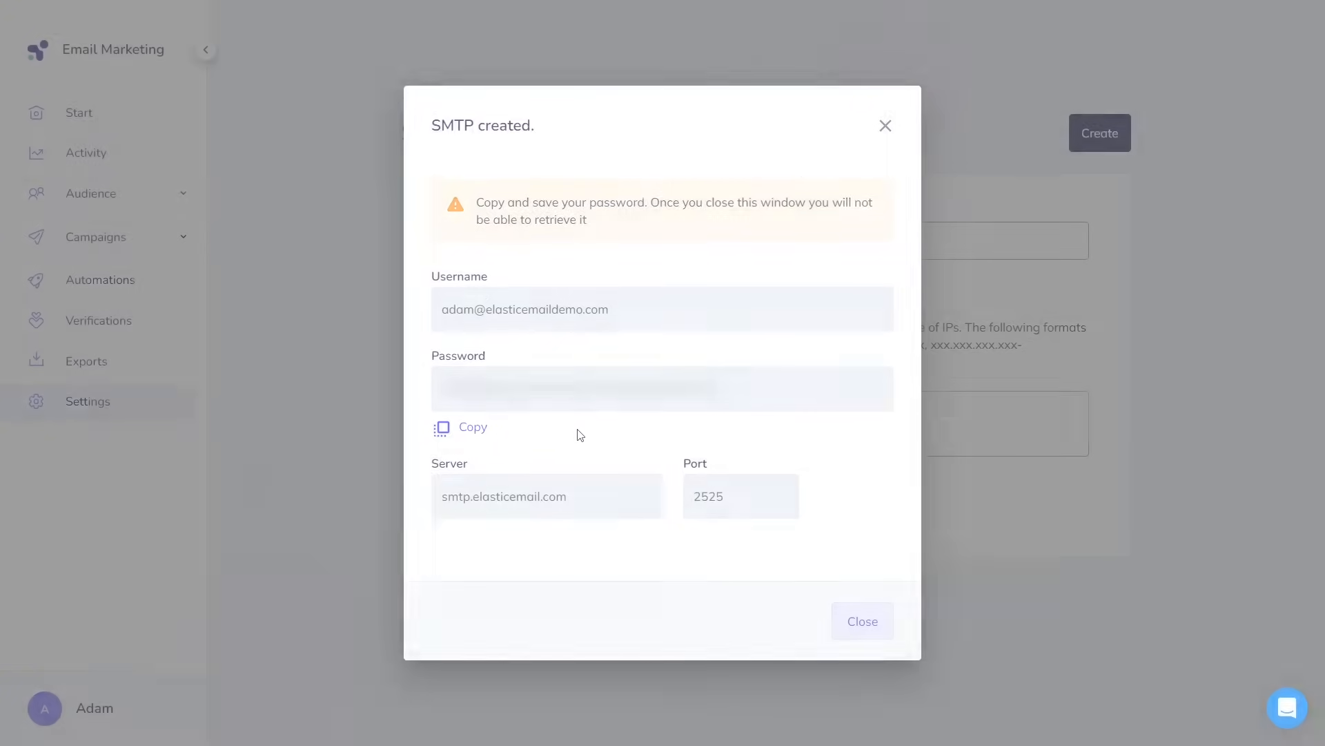
- Dismiss the created credential details and review it in the SMTP list
click(861, 620)
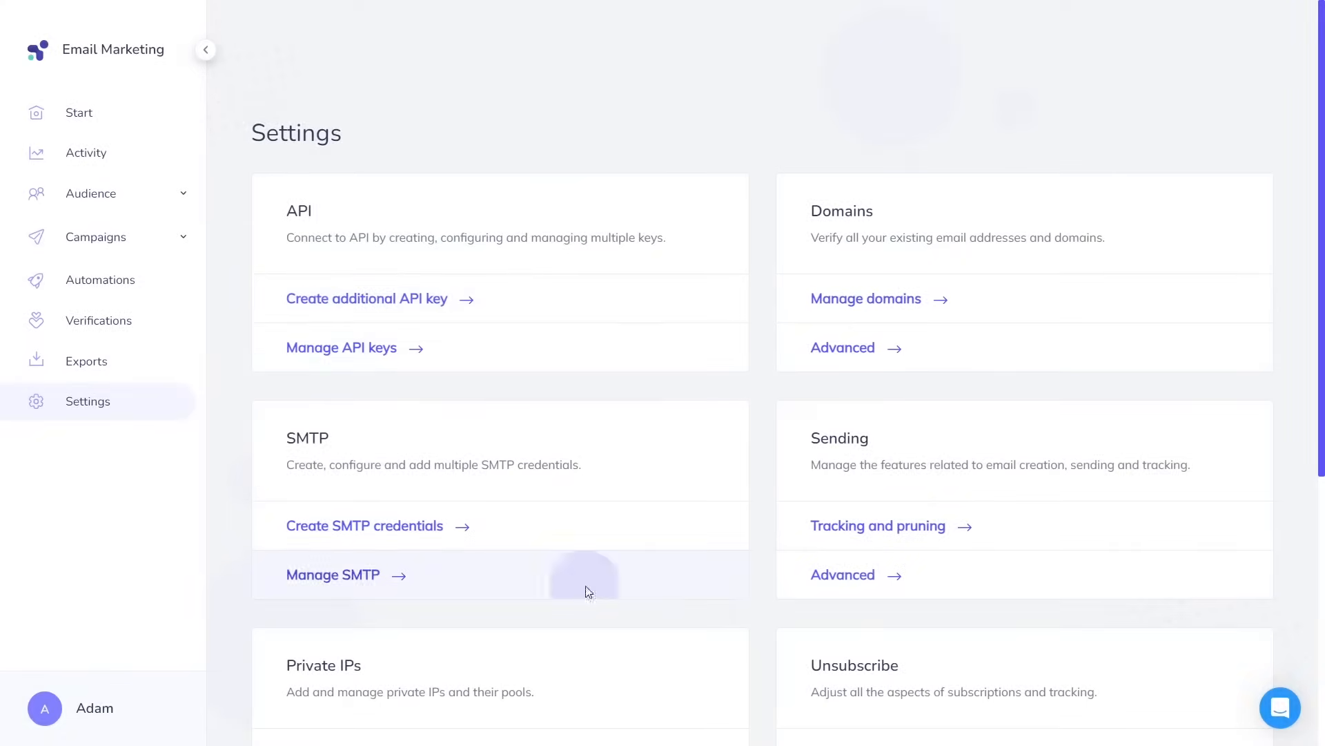
click(332, 574)
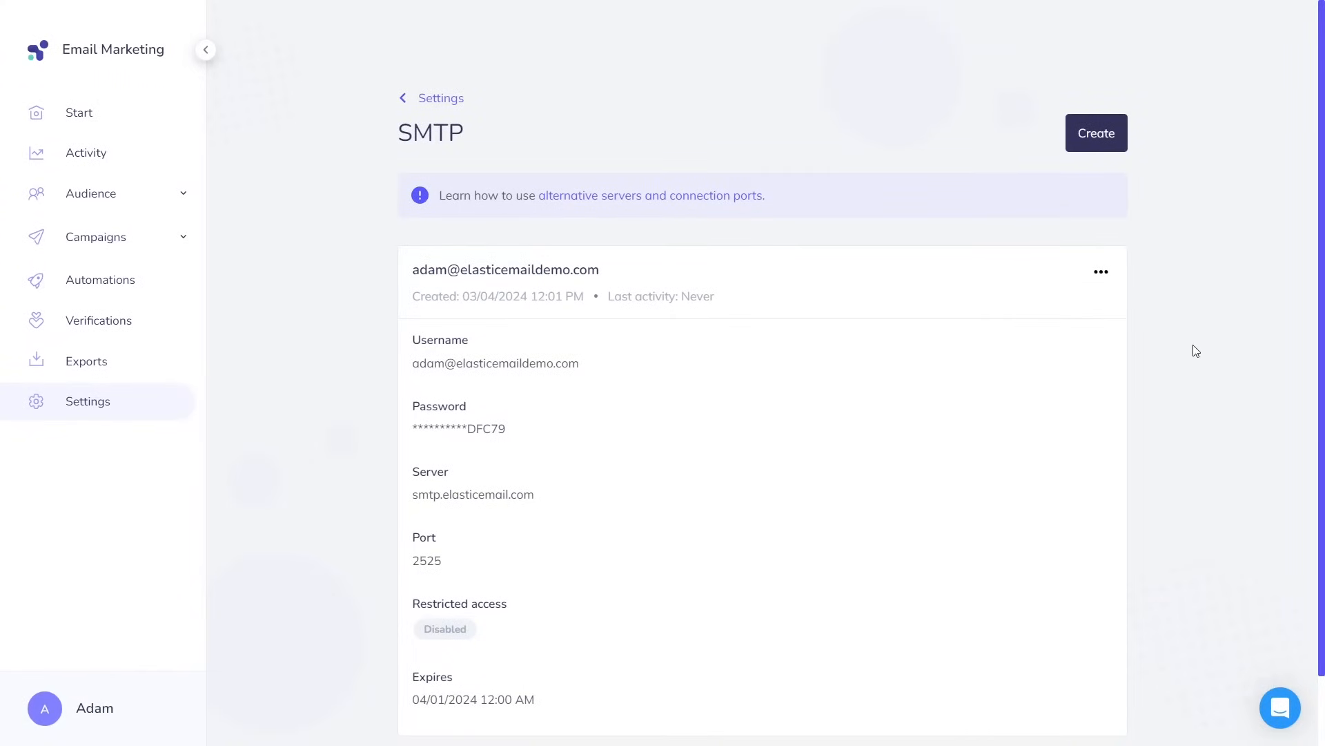
mouse_move(1004, 491)
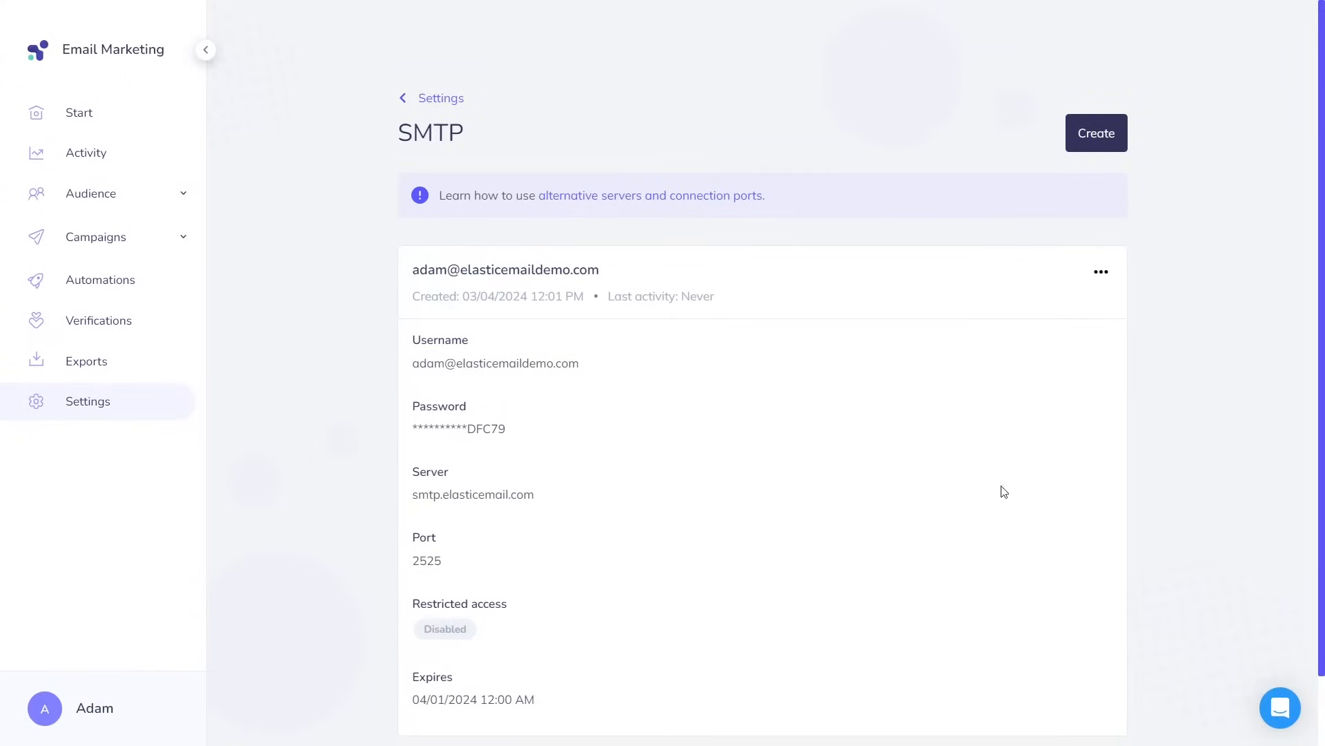
mouse_move(714, 345)
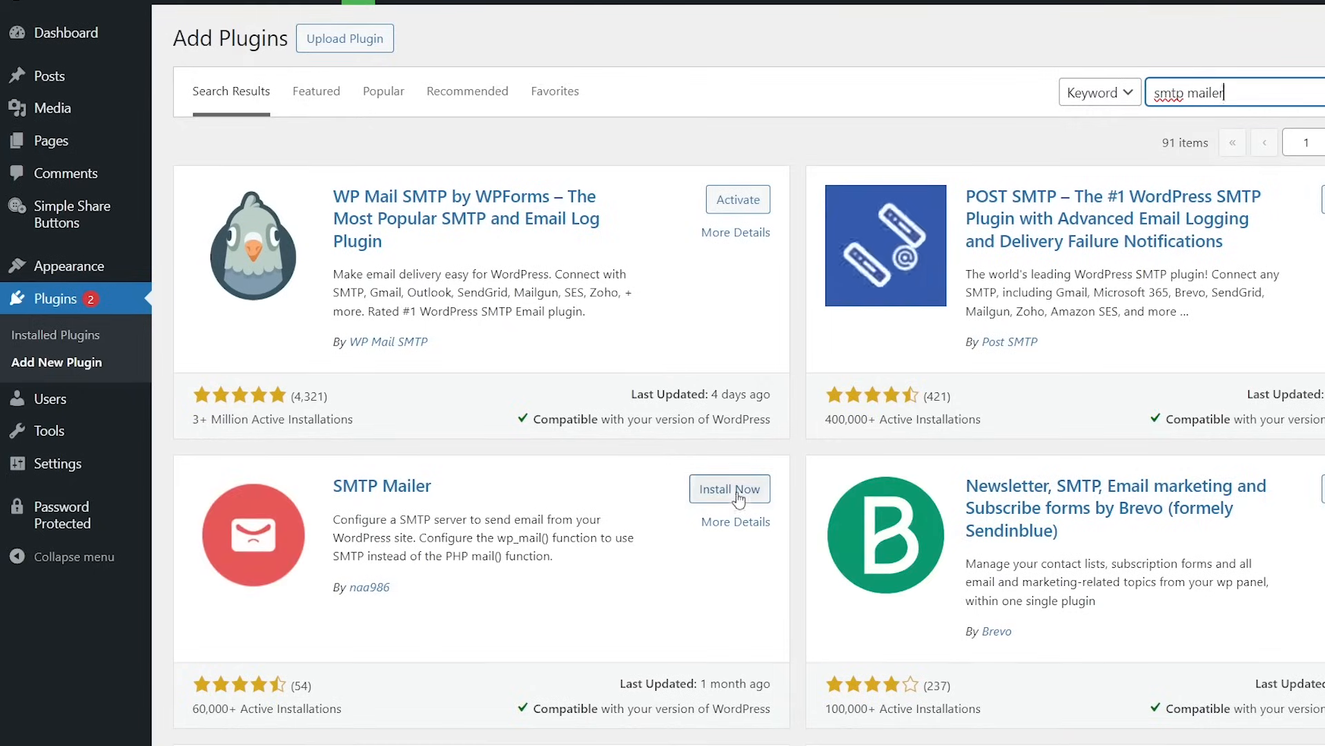
- Install and activate the SMTP Mailer plugin, then view it among installed plugins
click(729, 489)
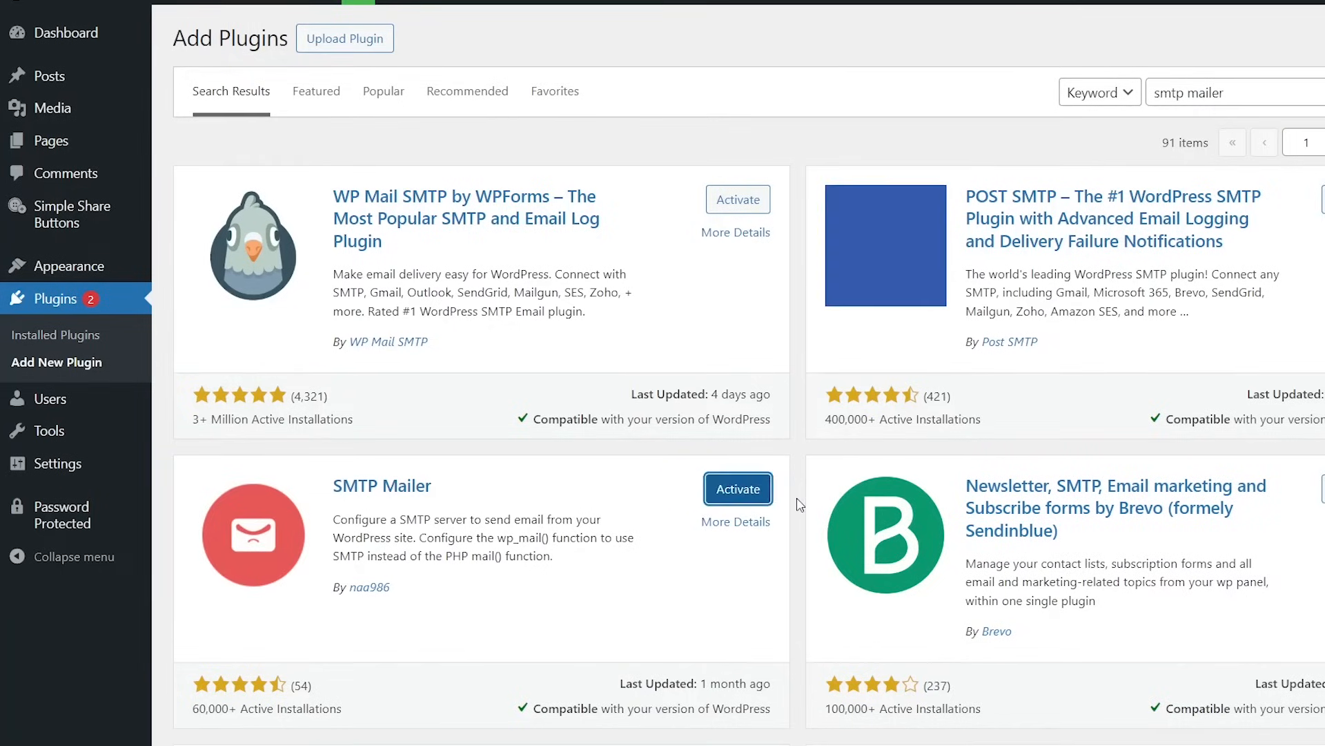
click(736, 488)
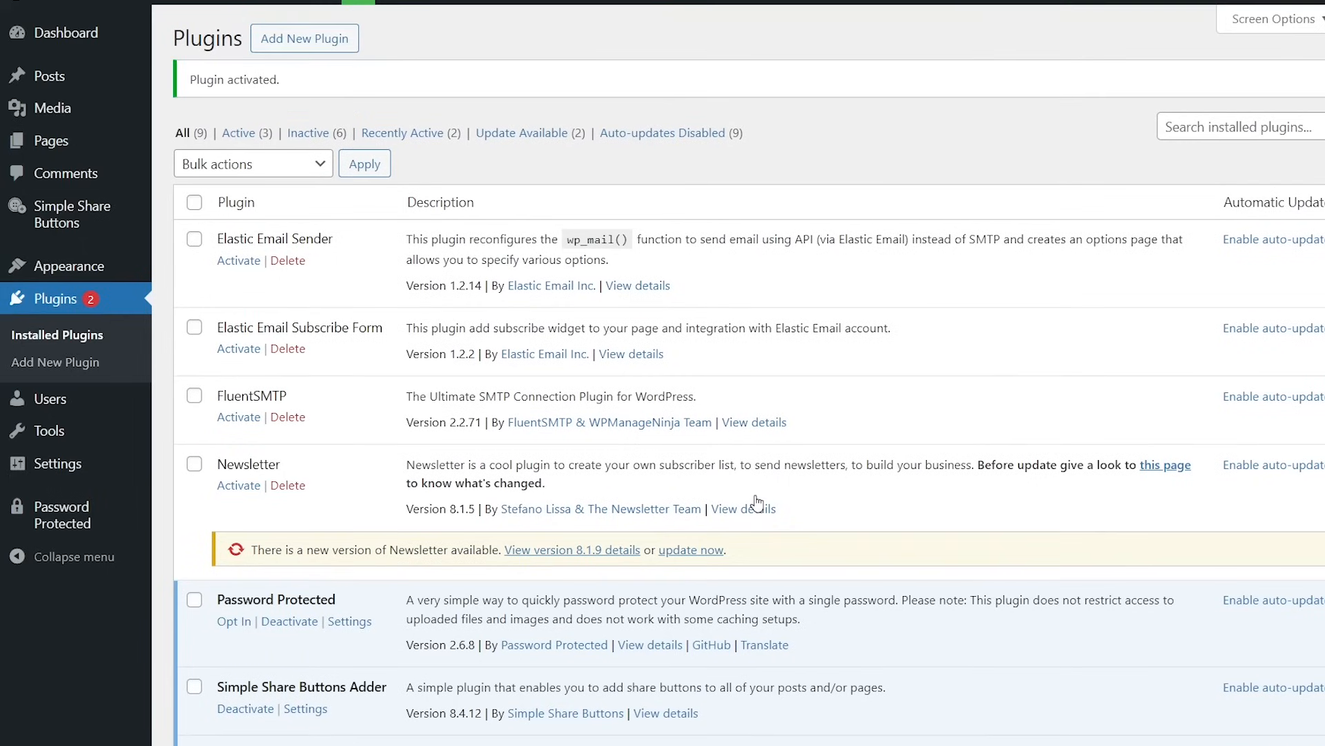
scroll(down, 3)
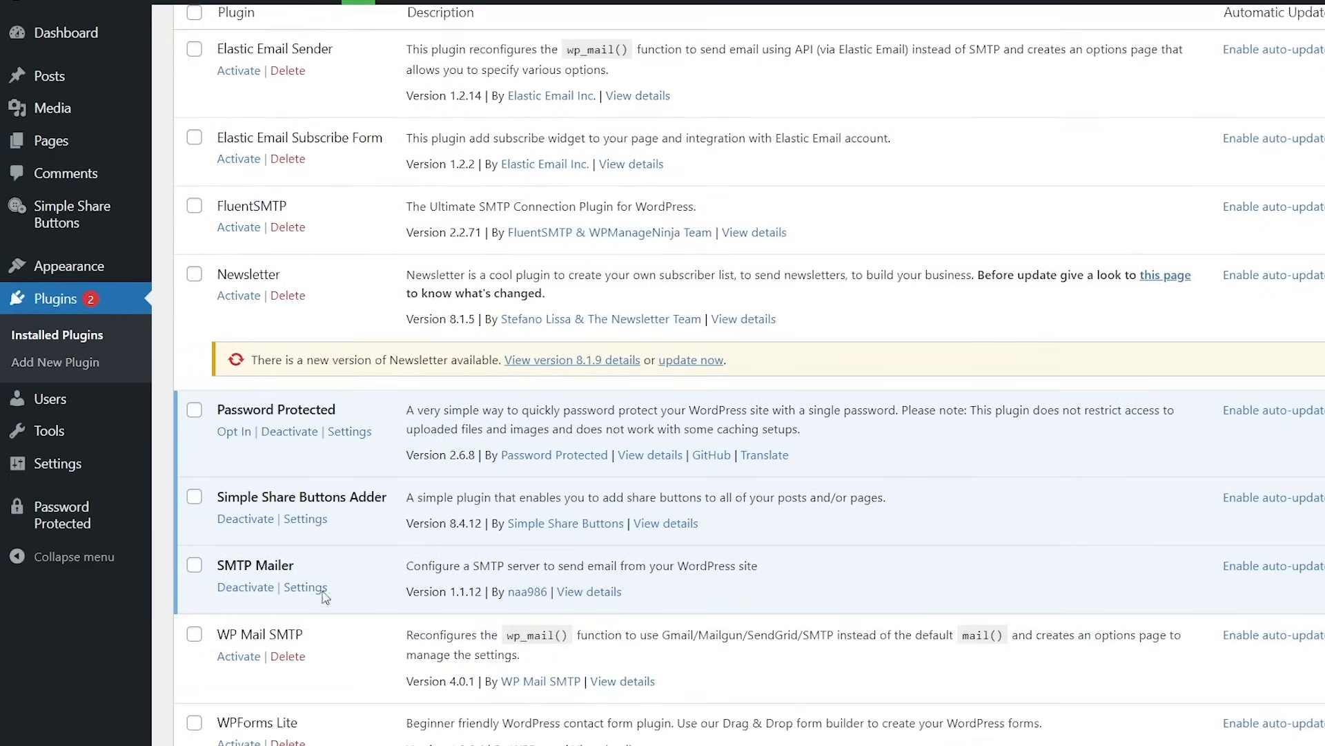
click(307, 587)
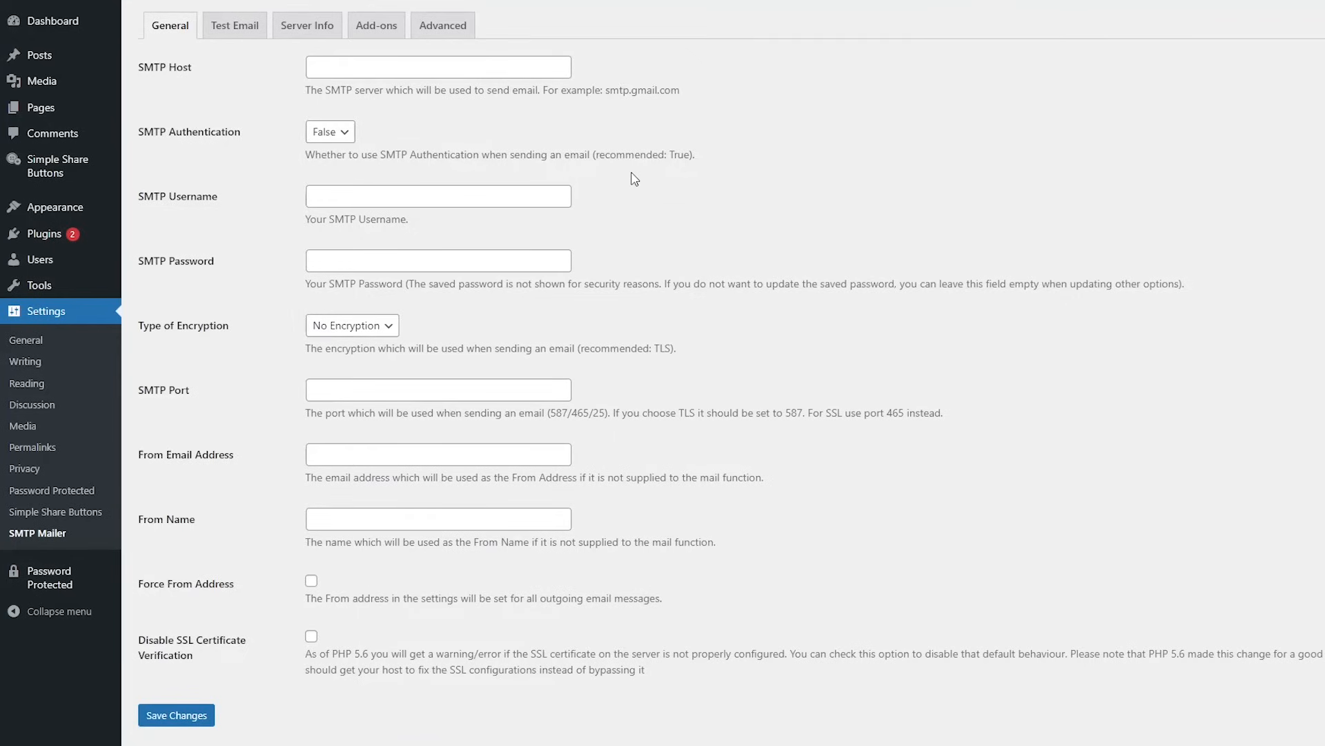
mouse_move(281, 296)
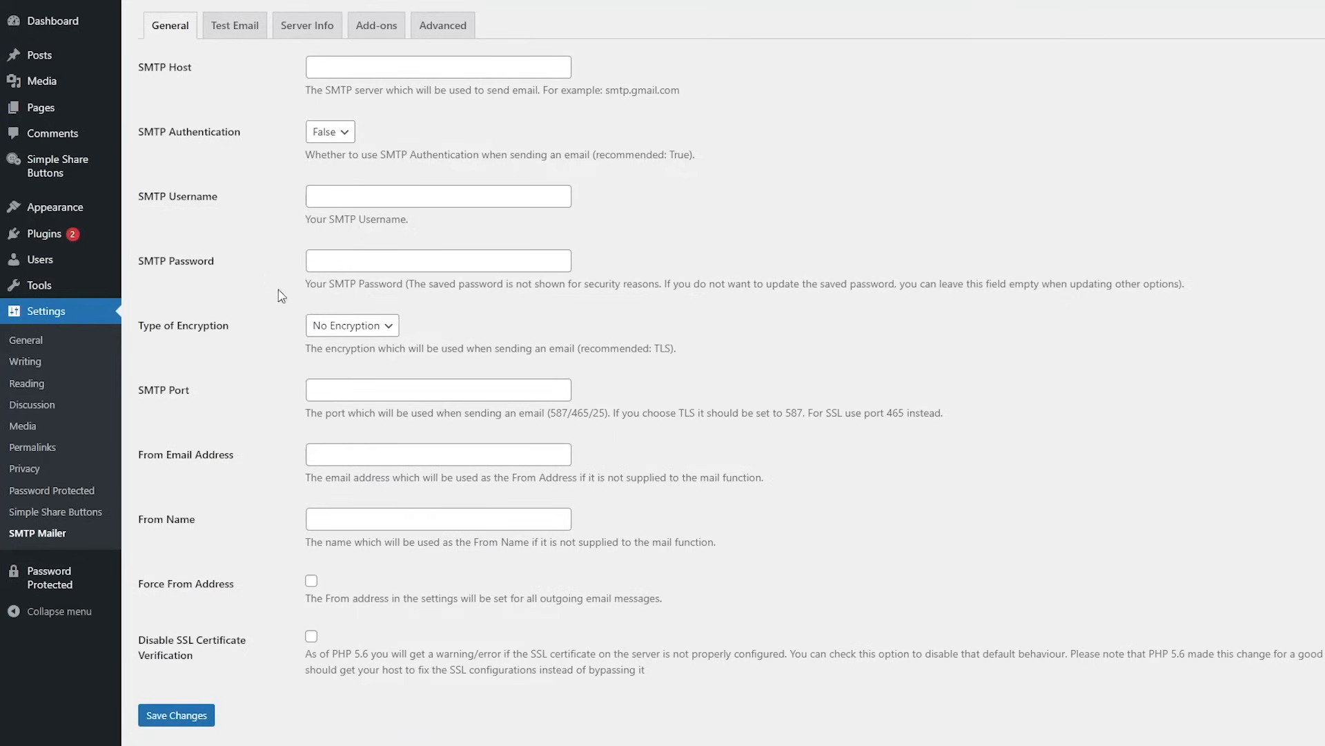
mouse_move(693, 141)
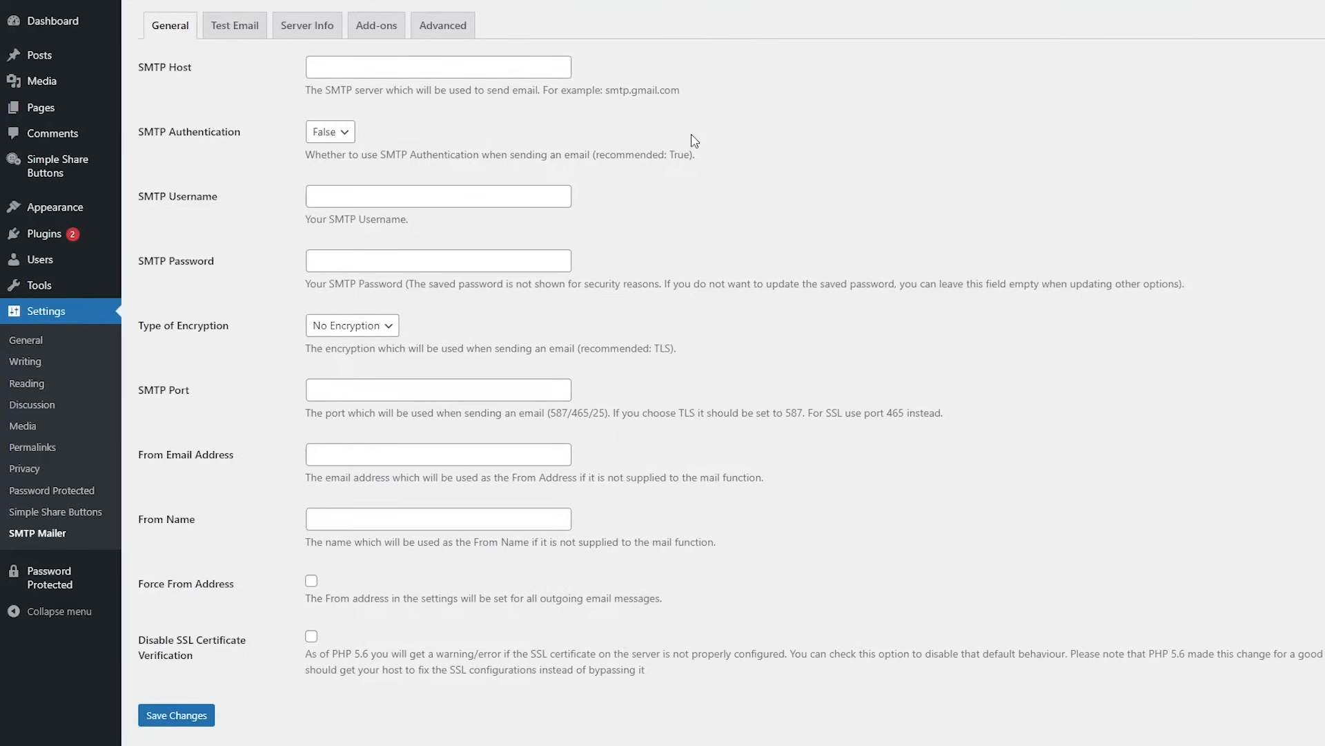
text(smtp.elasticemail.com)
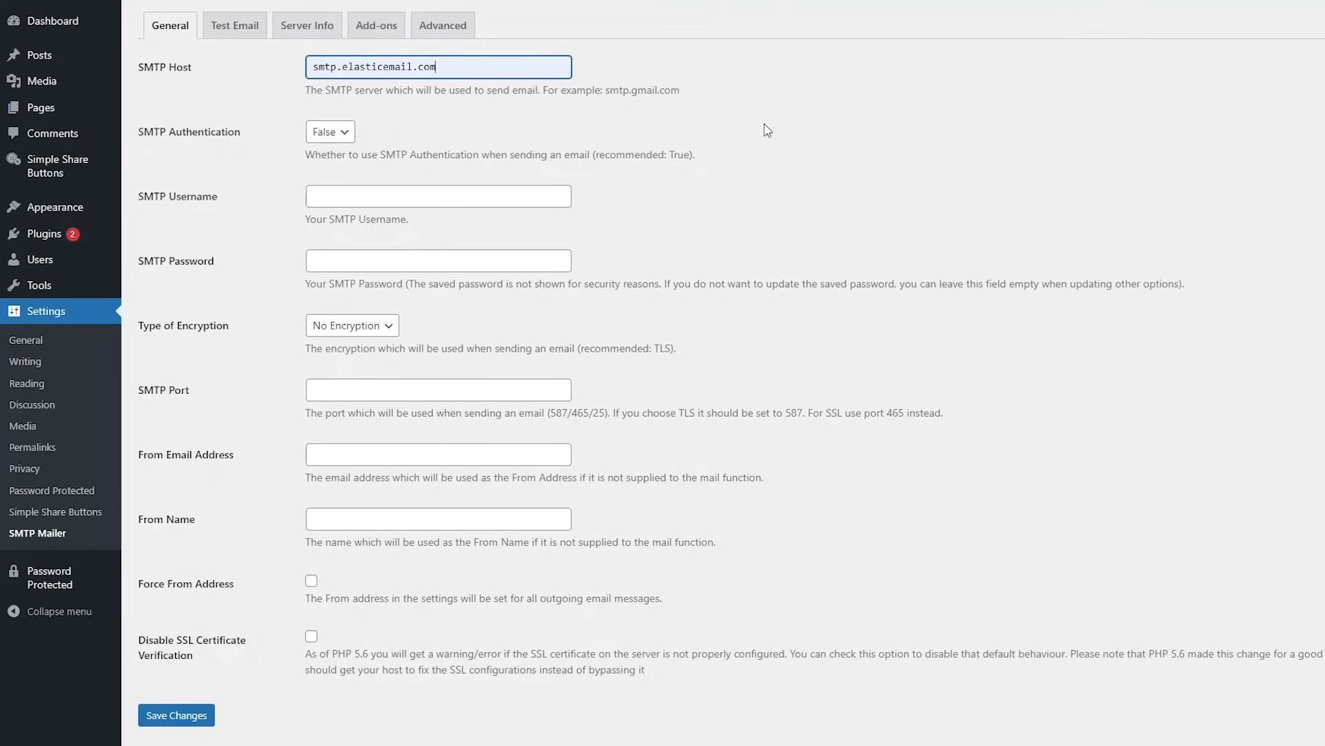
mouse_move(422, 141)
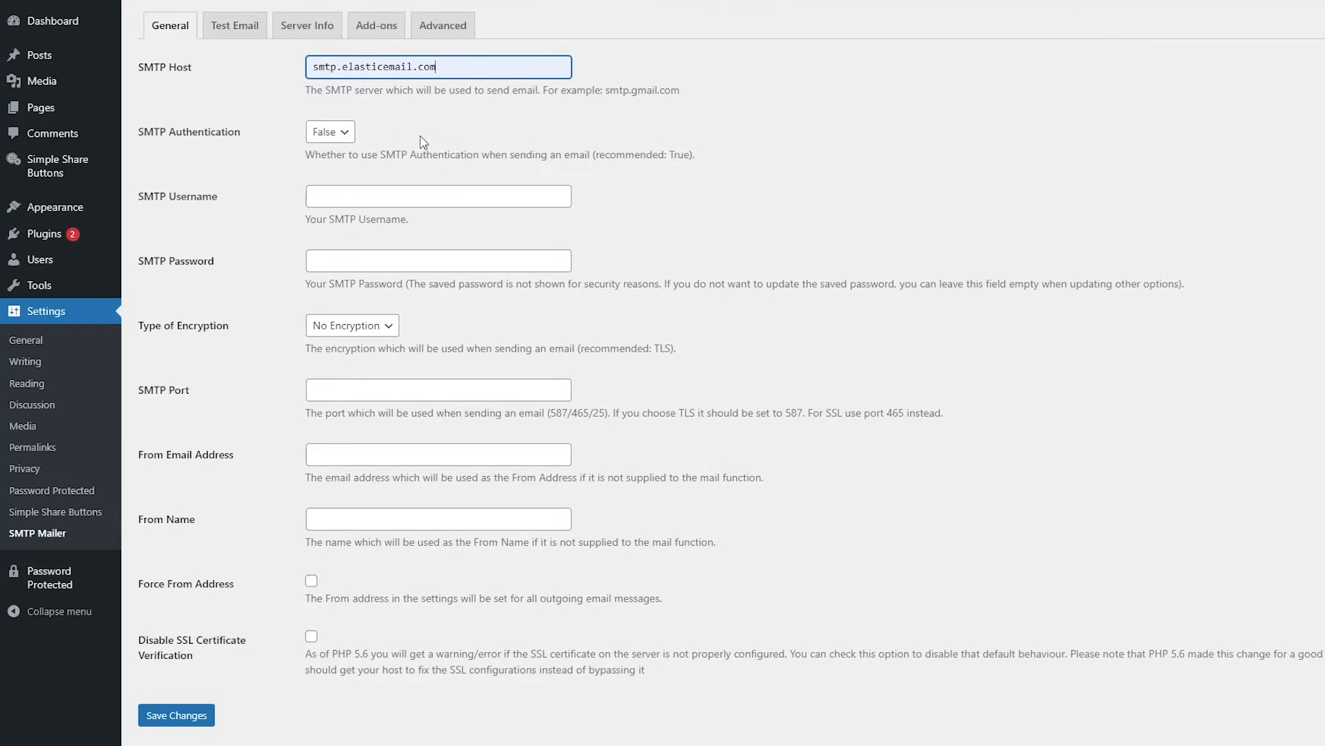
click(330, 131)
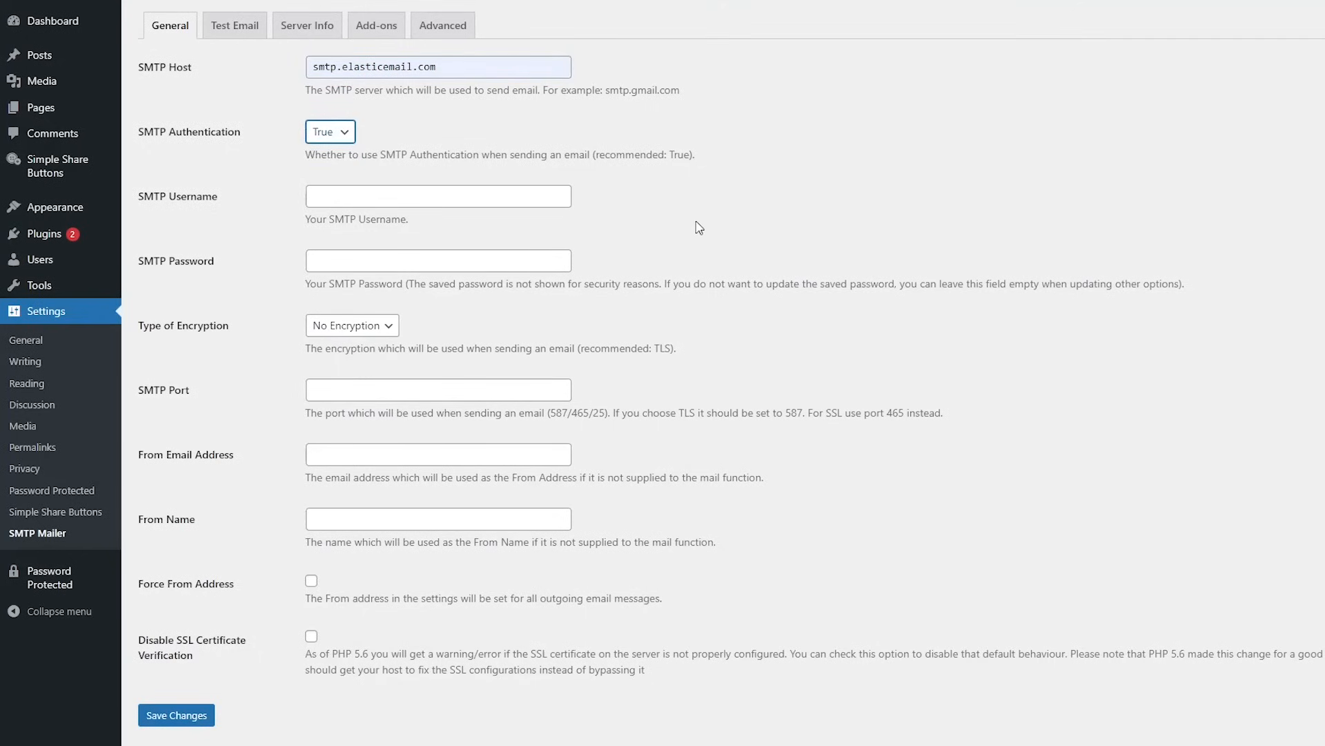
mouse_move(597, 222)
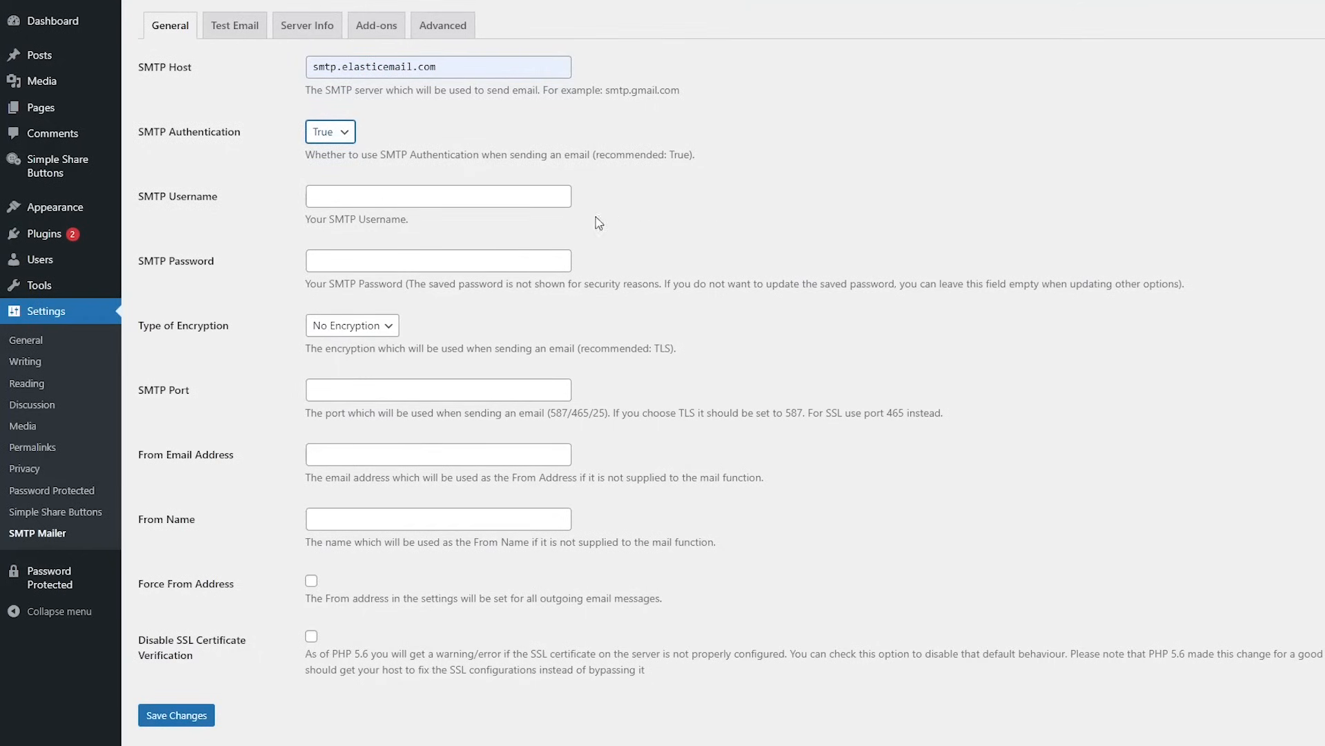
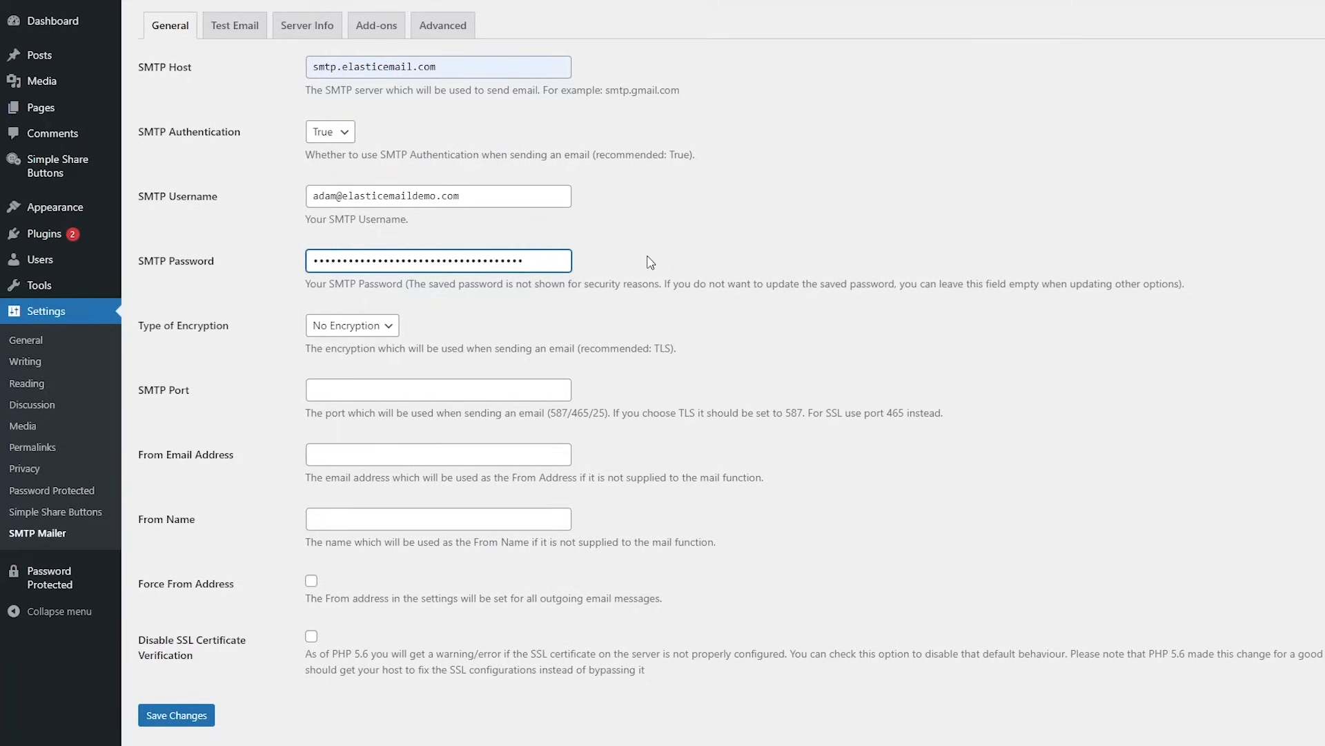
- Choose TLS encryption and port 587
click(352, 324)
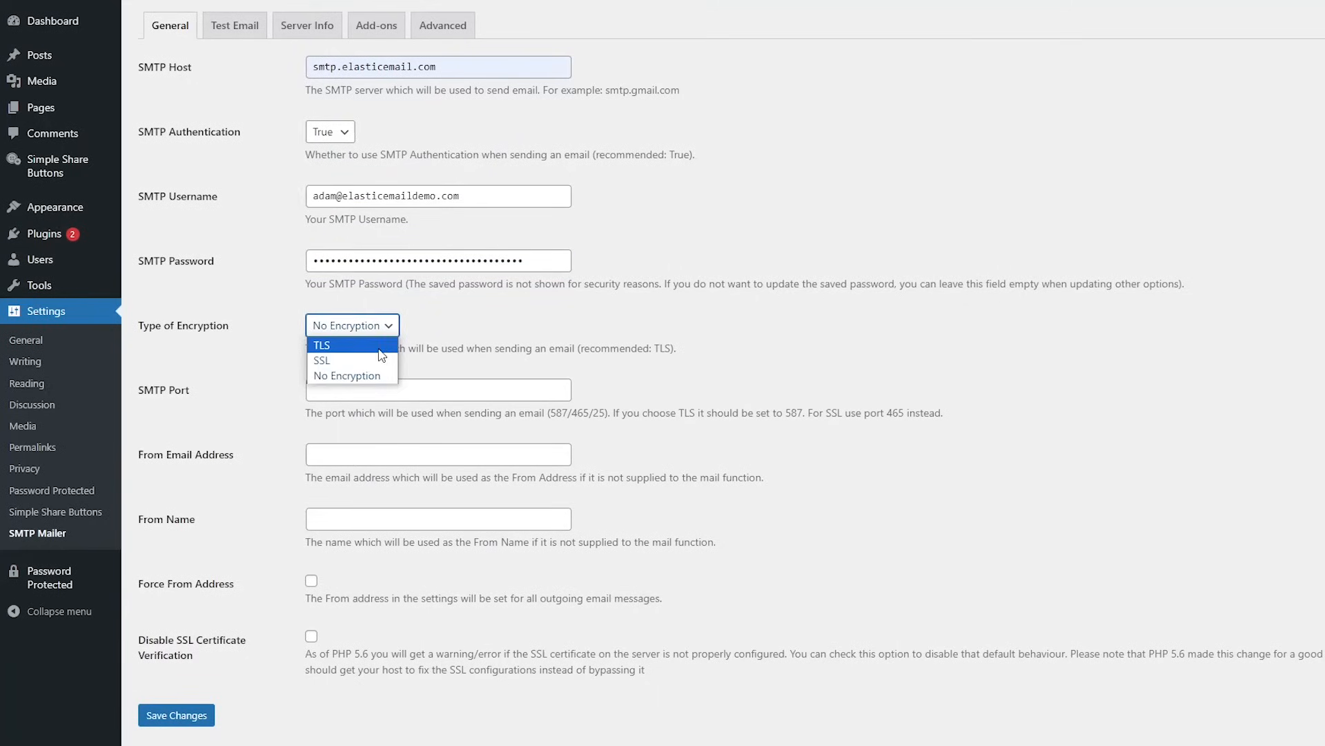
click(320, 344)
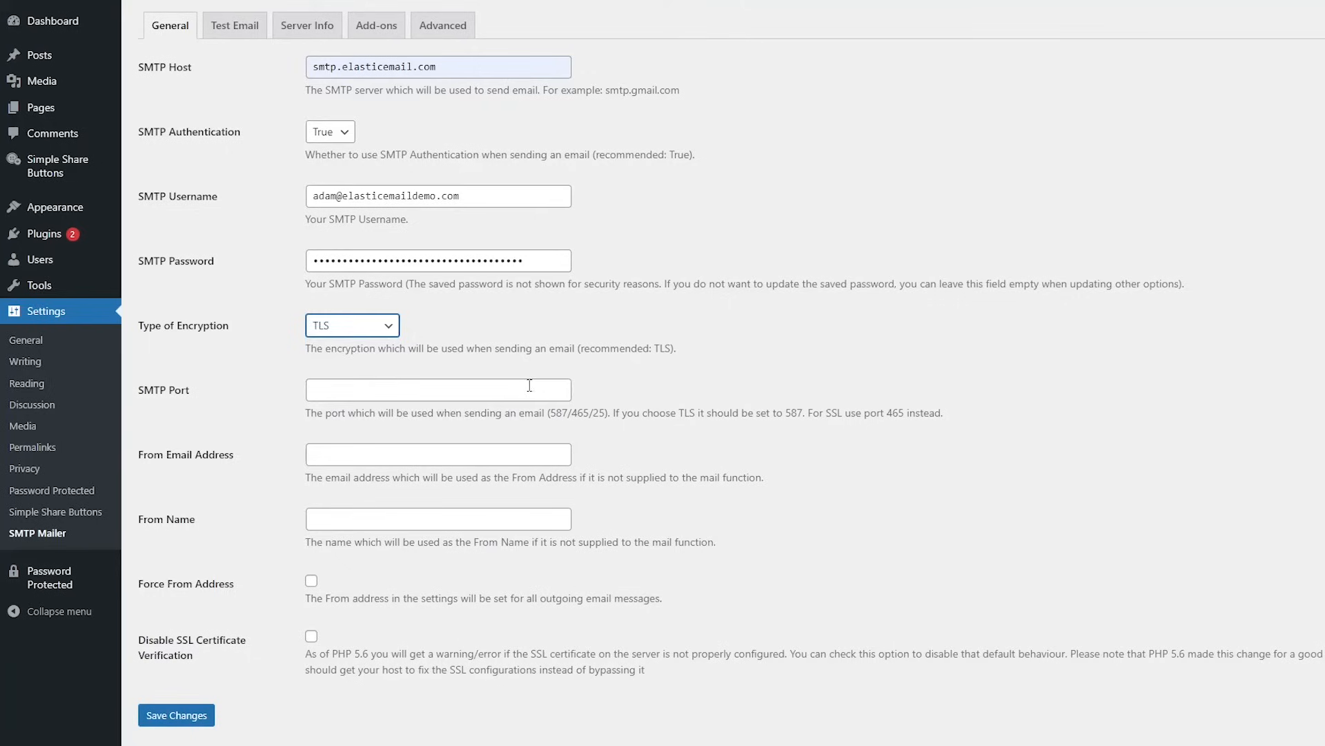
text(587)
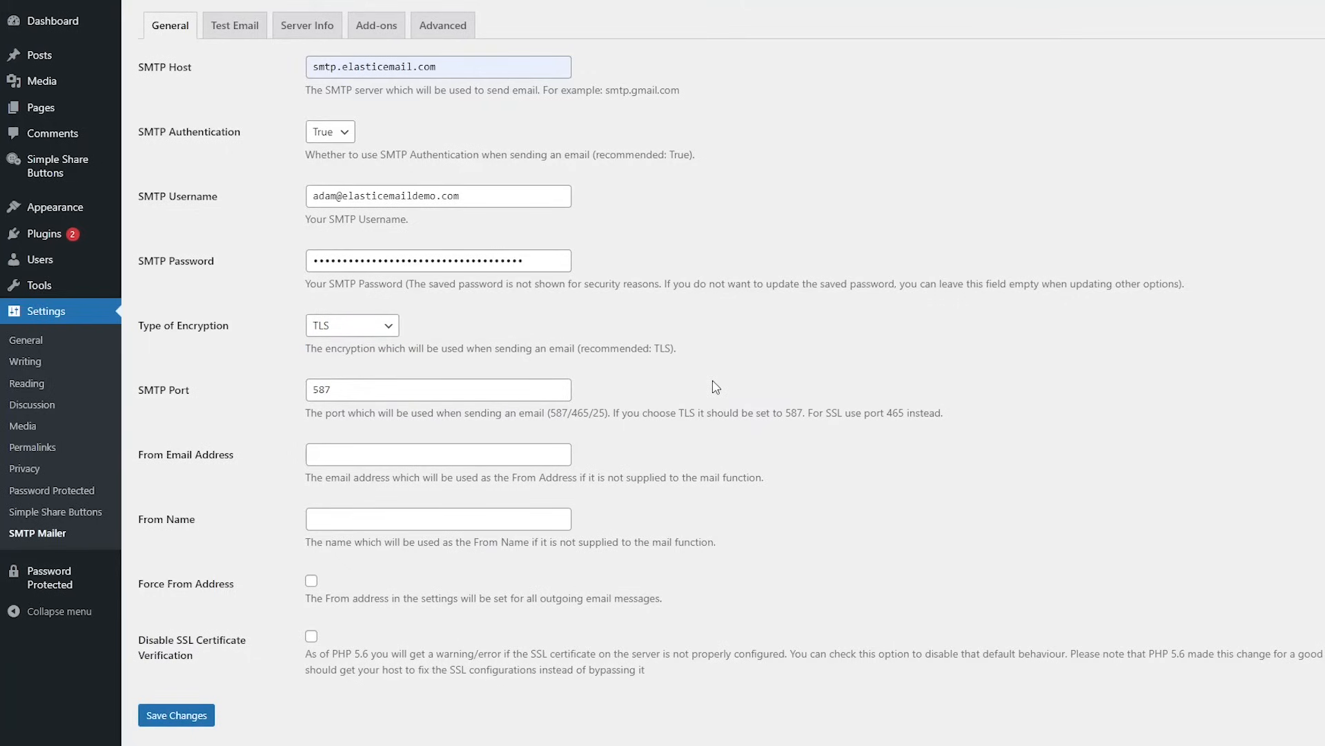
mouse_move(540, 446)
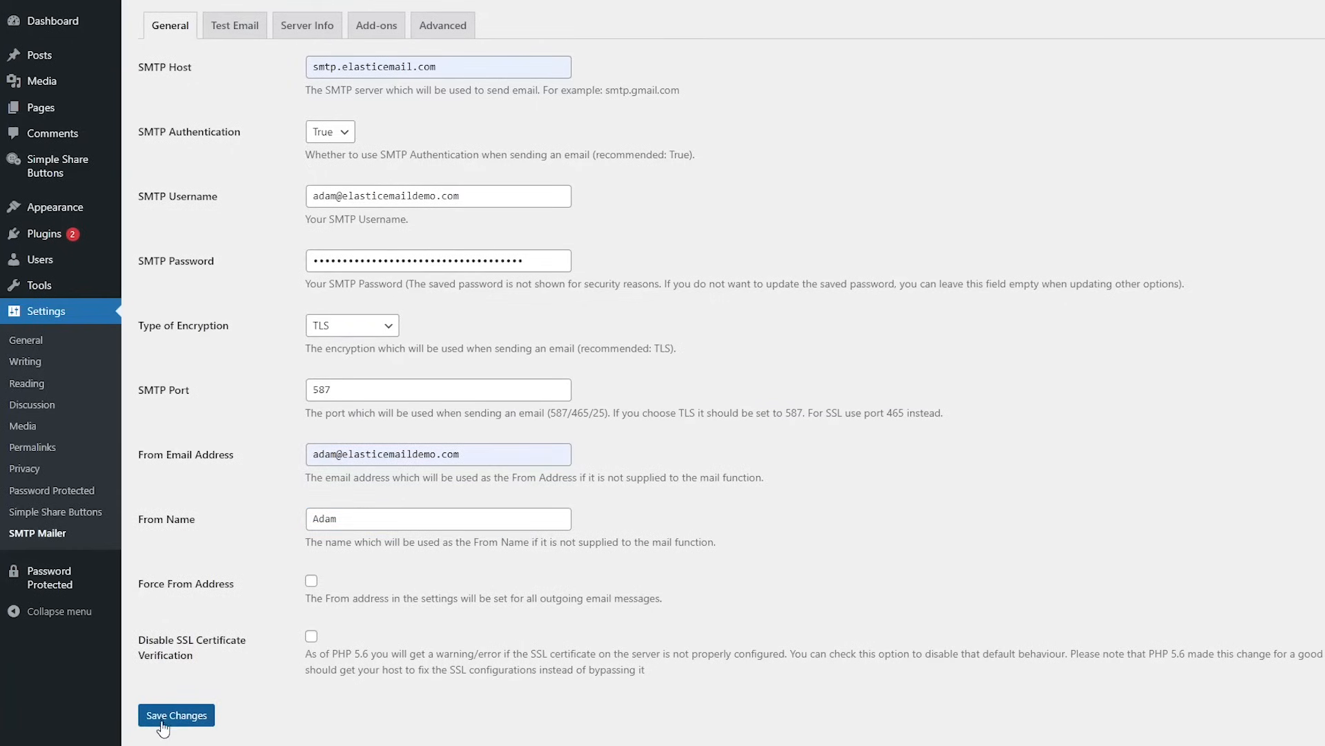
- Save the SMTP Mailer settings and switch to the test email form
click(175, 714)
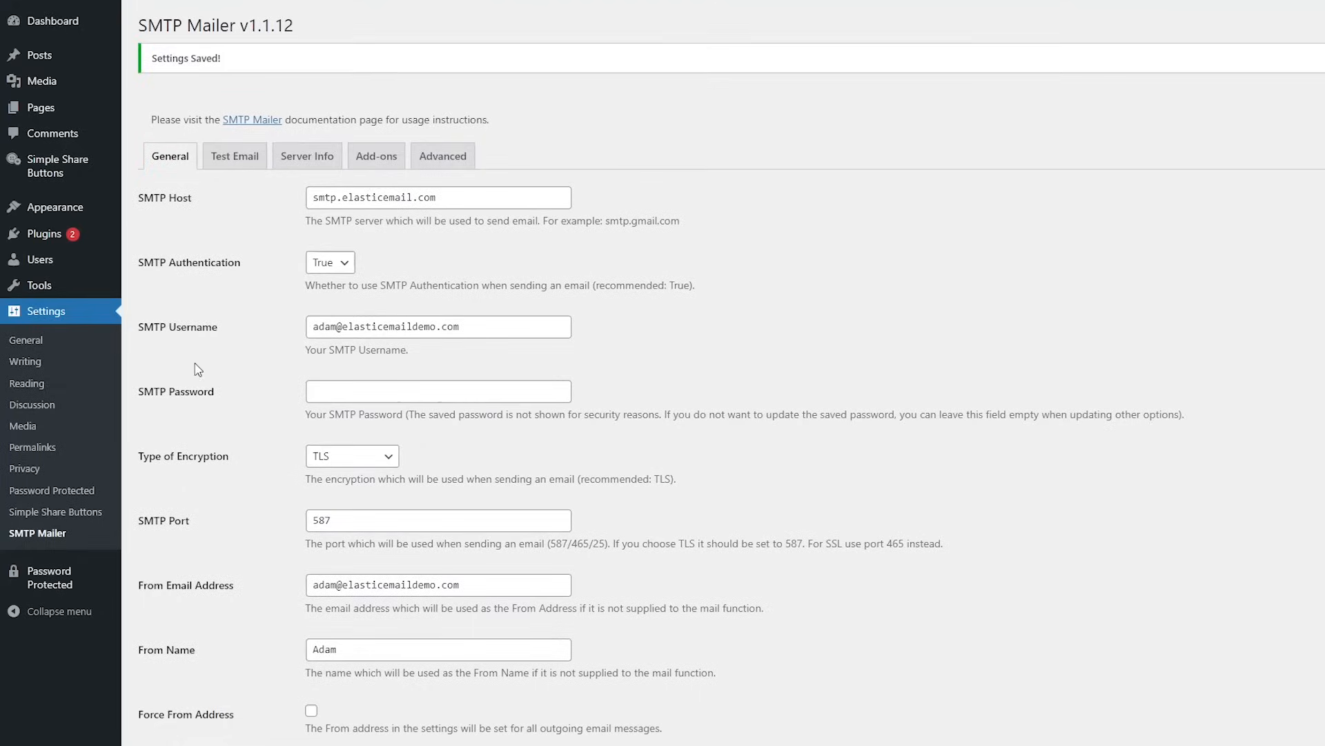
click(235, 156)
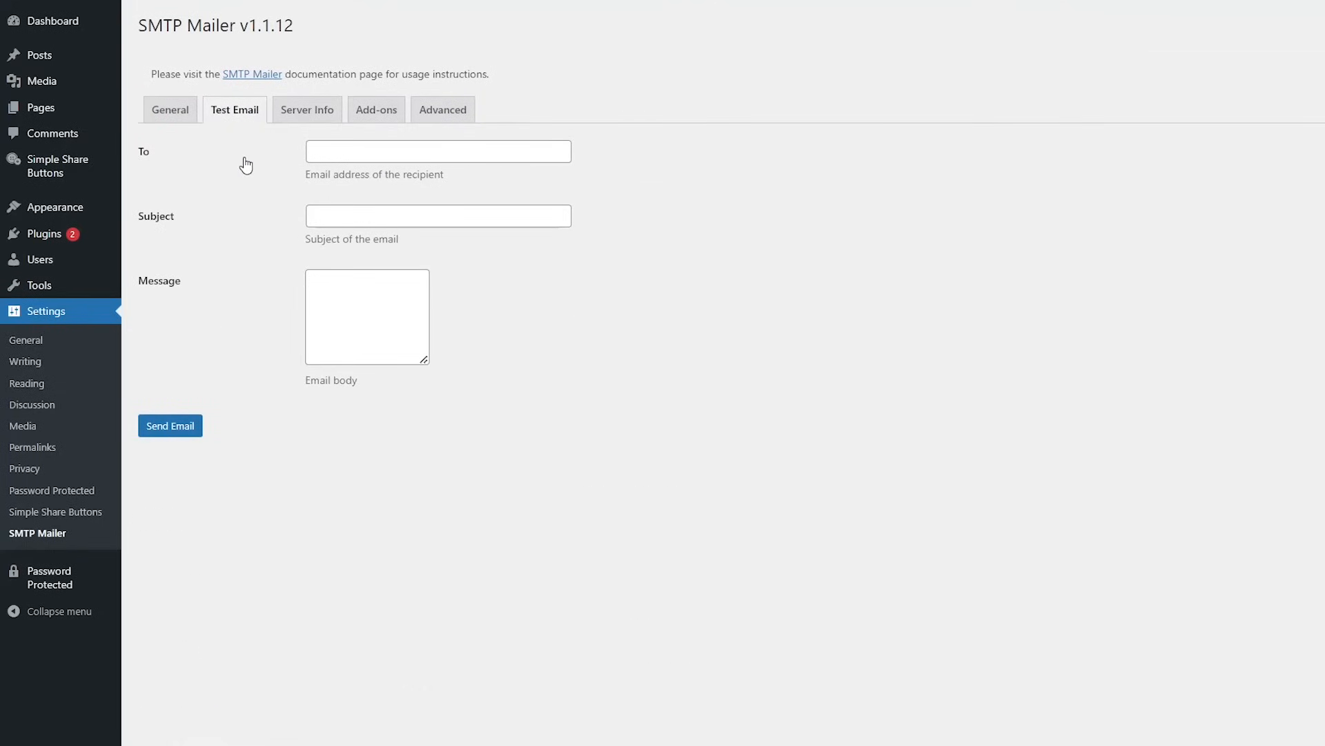
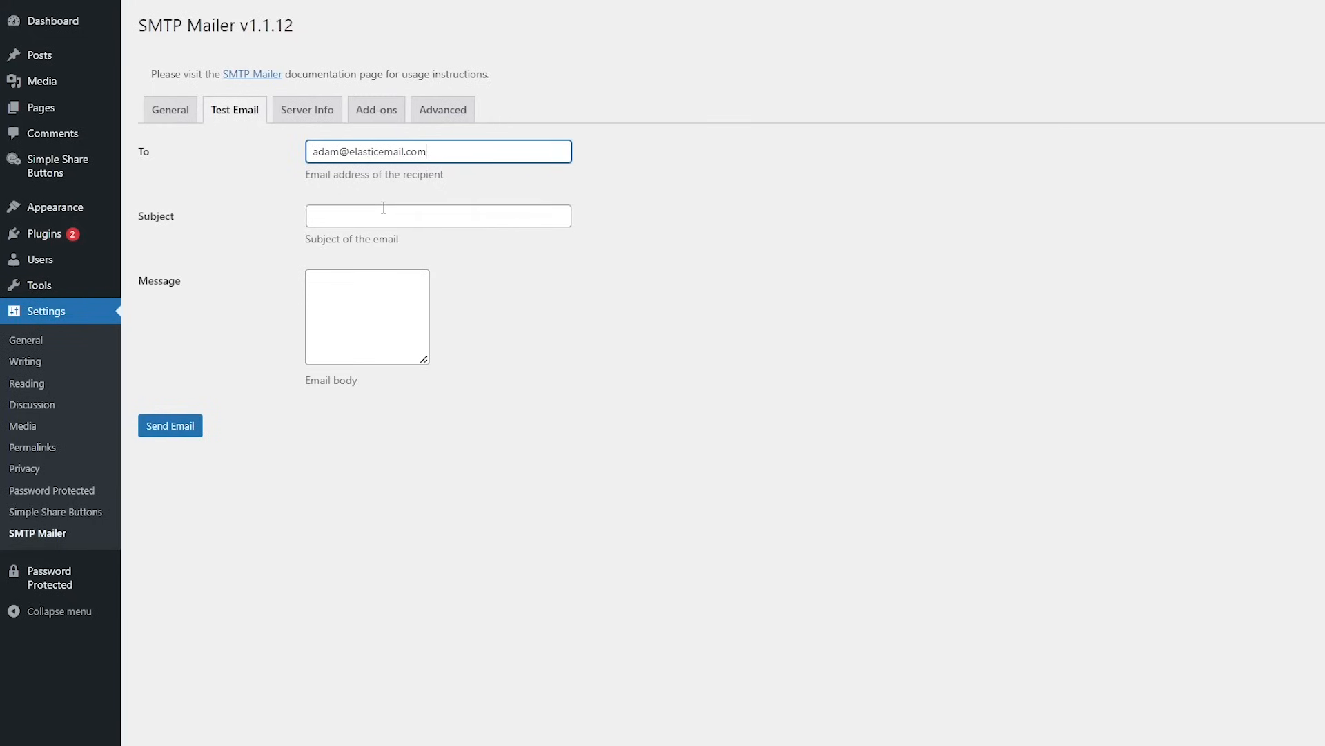
text(Winter campaign)
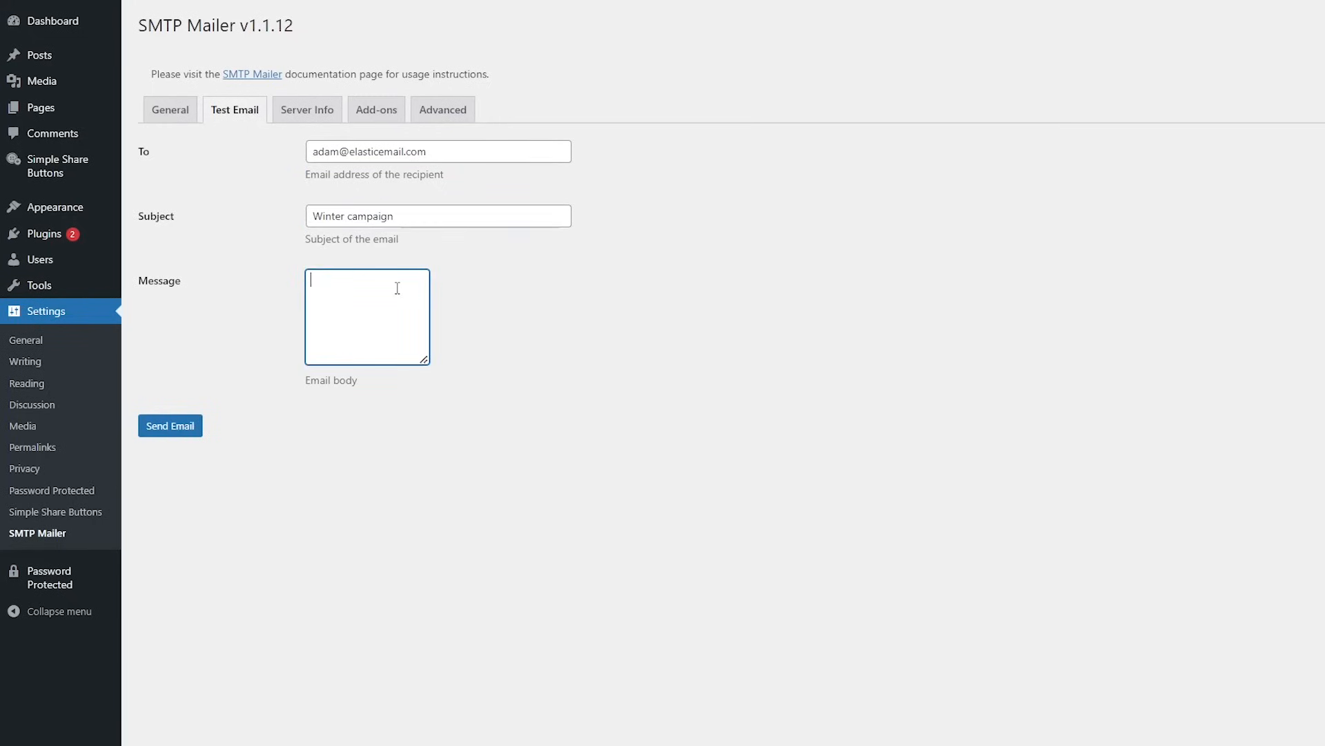
text(This is our winter campaign that you should be interested in.)
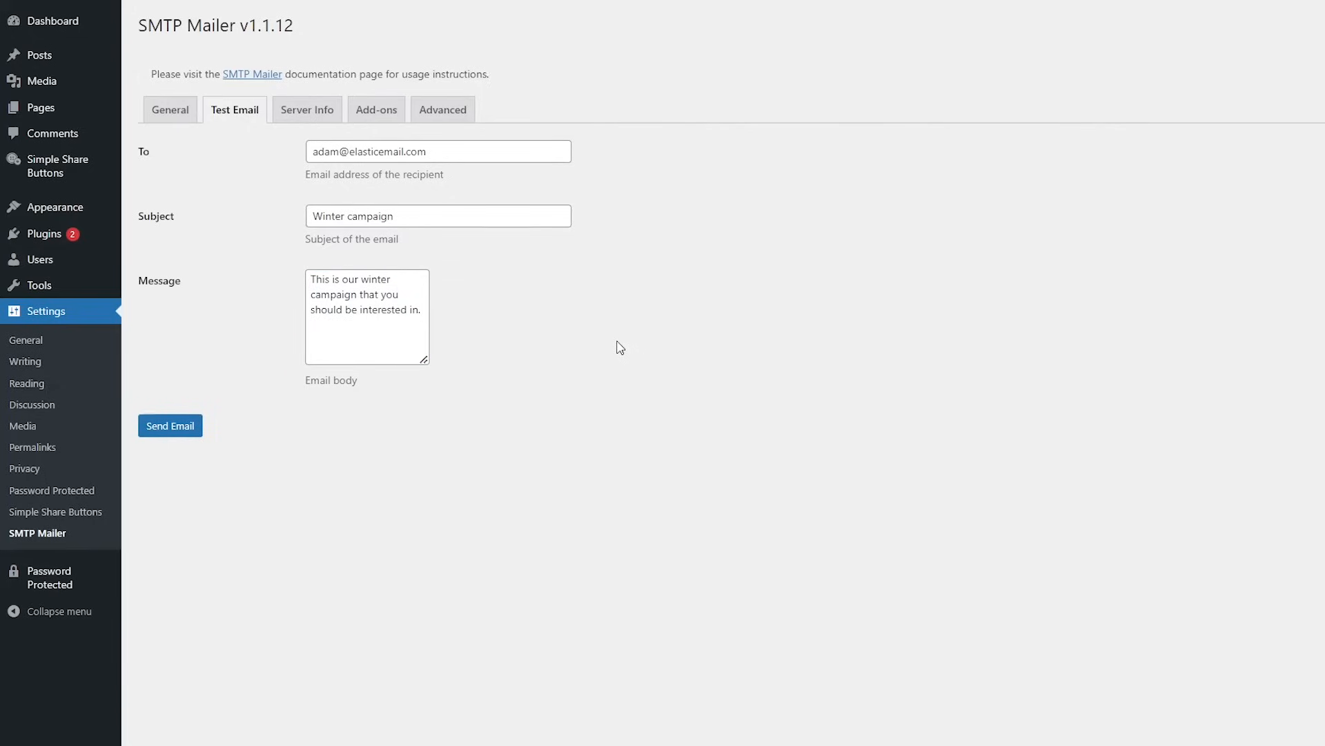
mouse_move(170, 425)
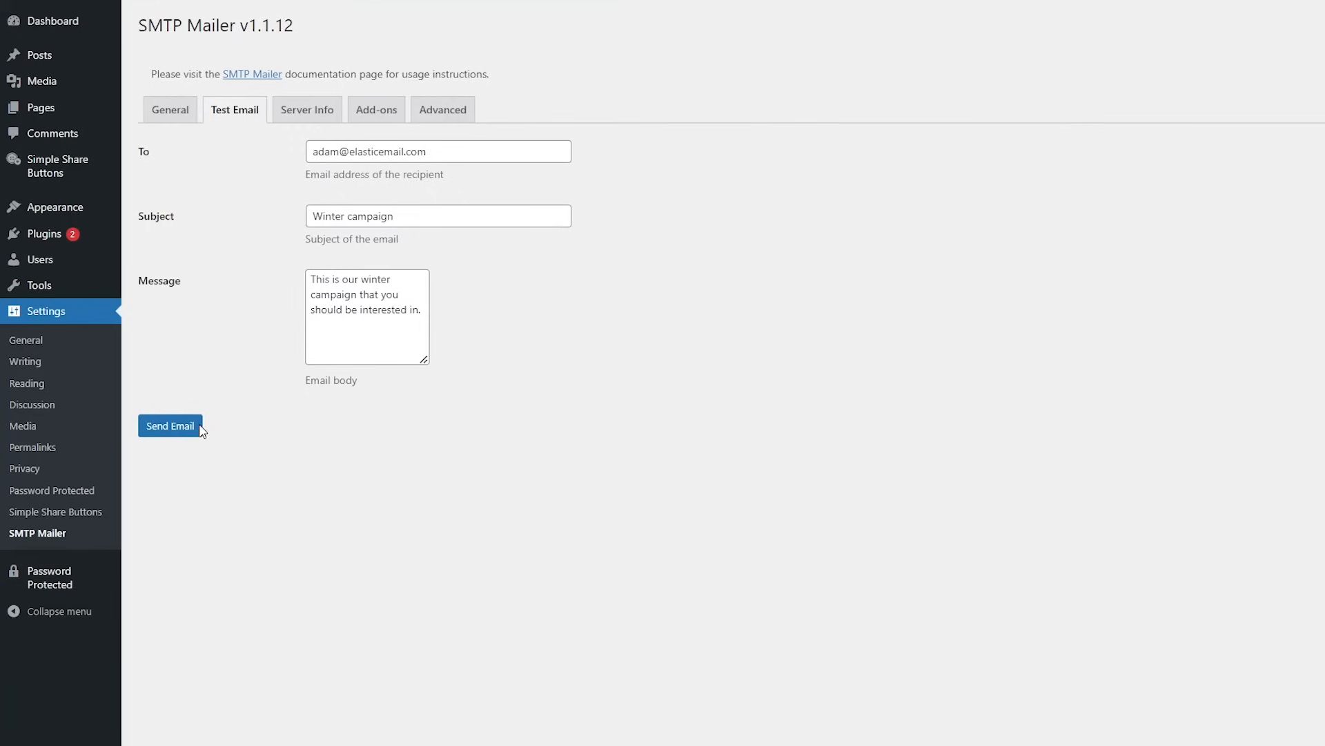
- Send the test email and review the SMTP debug log showing smtp.elasticemail.com authentication succeeded
click(170, 425)
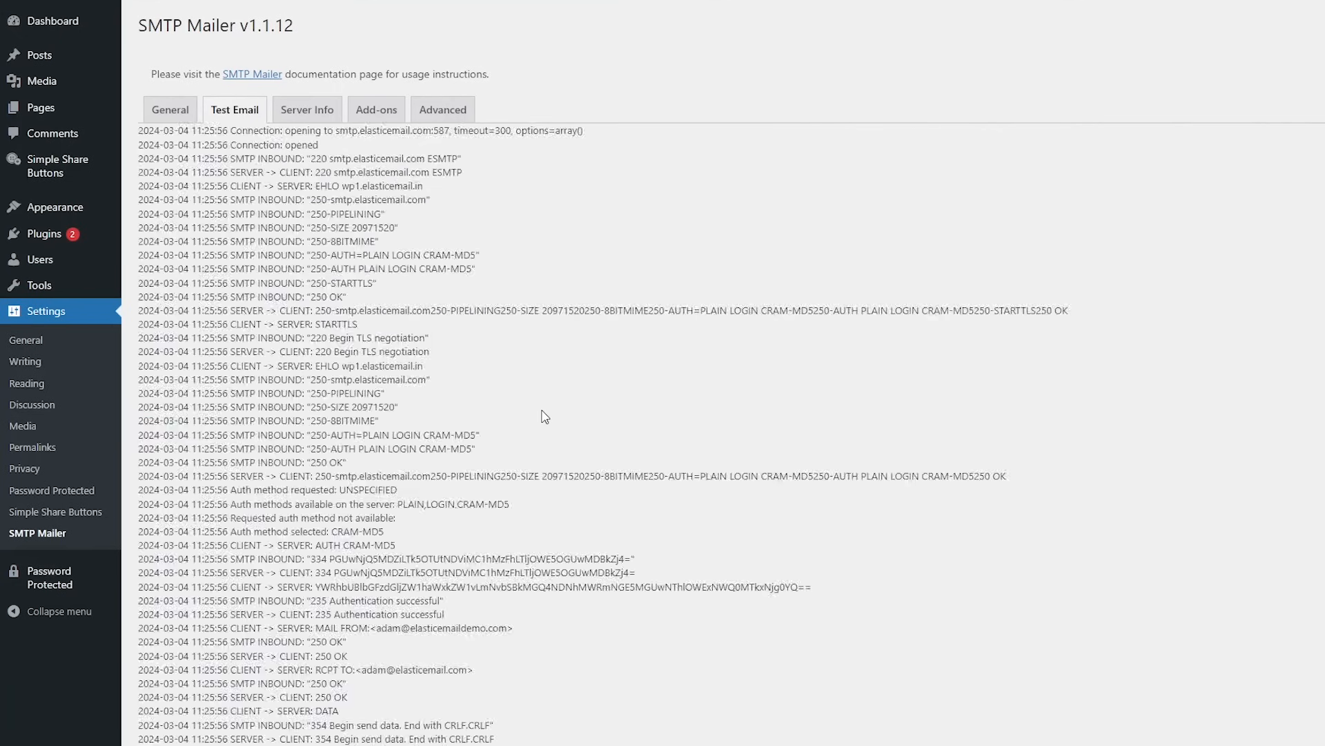
scroll(down, 3)
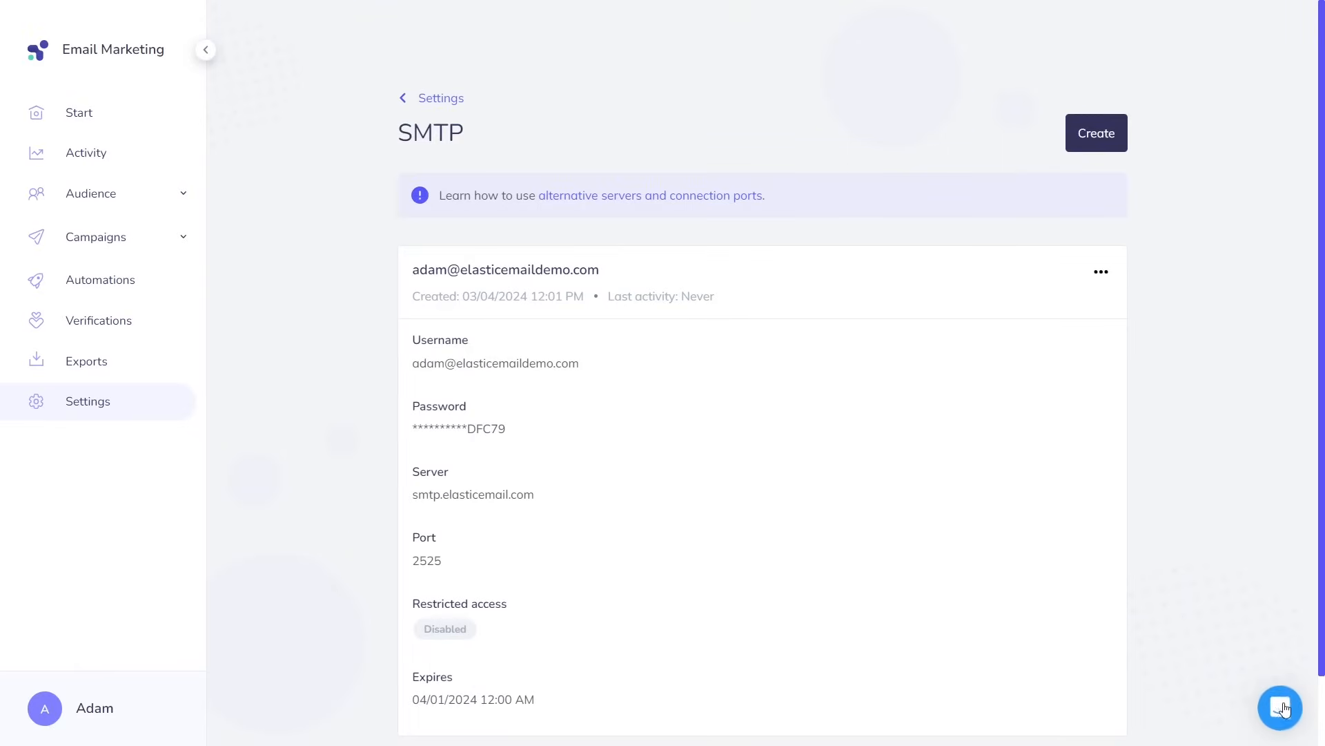
- Start a new message conversation with Elastic Email support from the chat bubble
click(1281, 708)
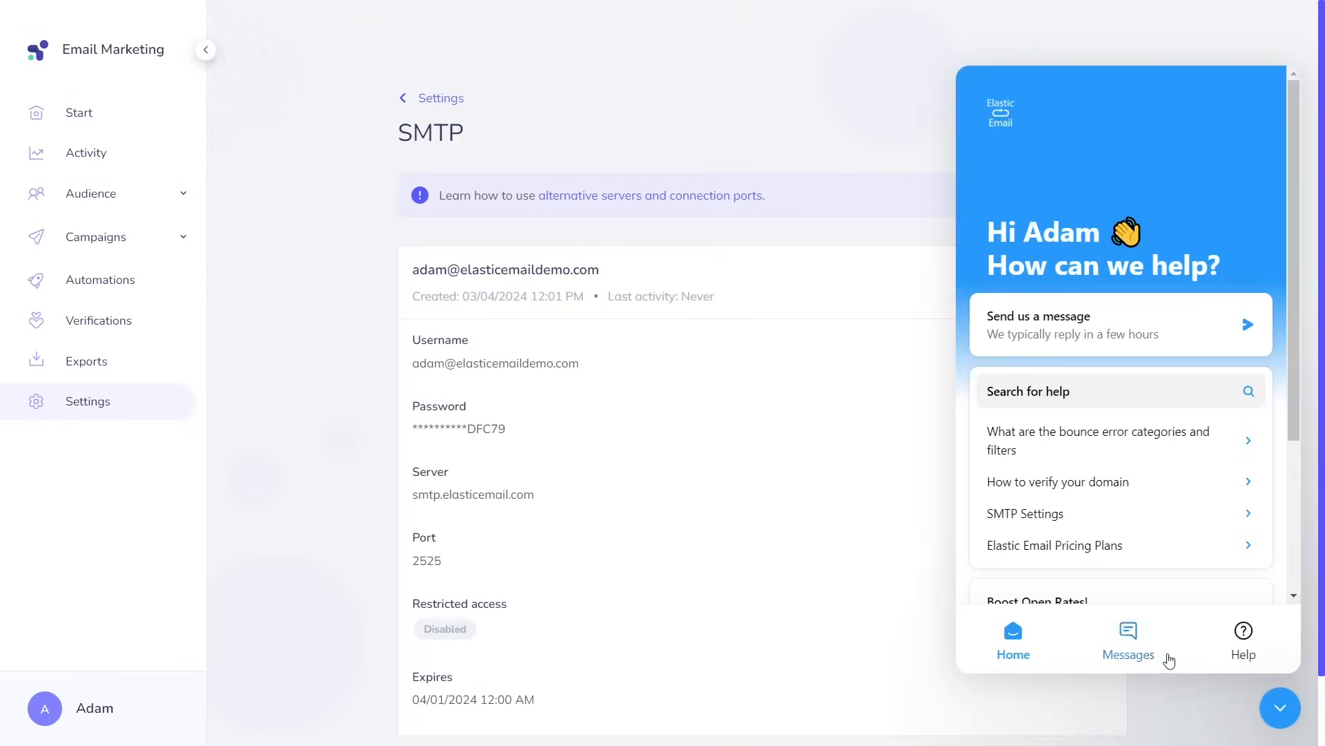
click(1128, 638)
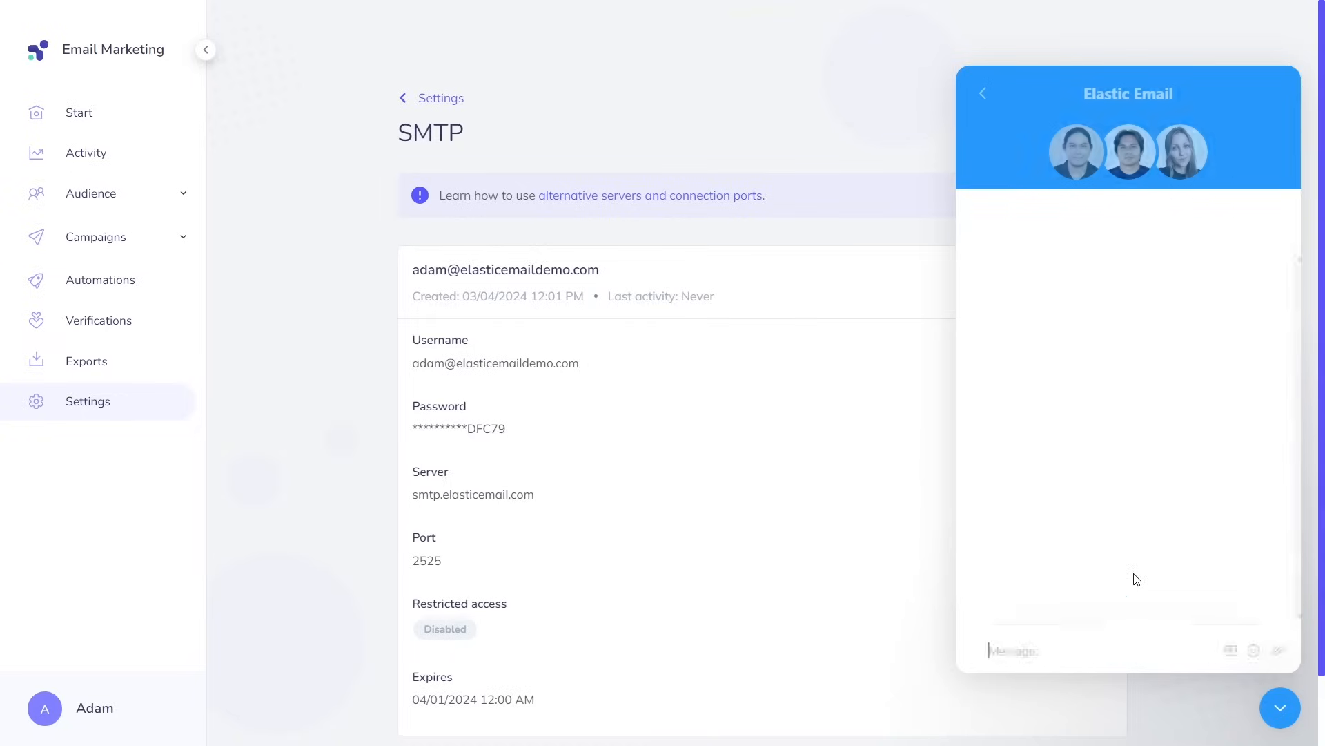